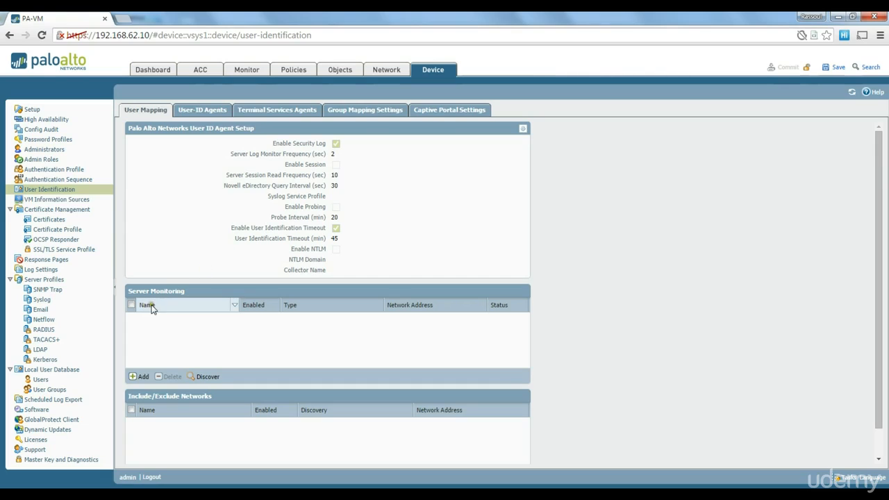
mouse_move(114, 373)
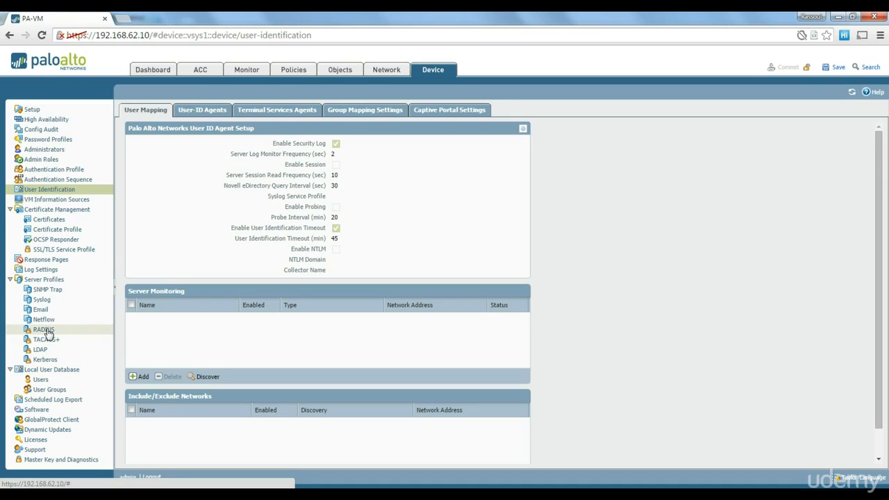
mouse_move(183, 255)
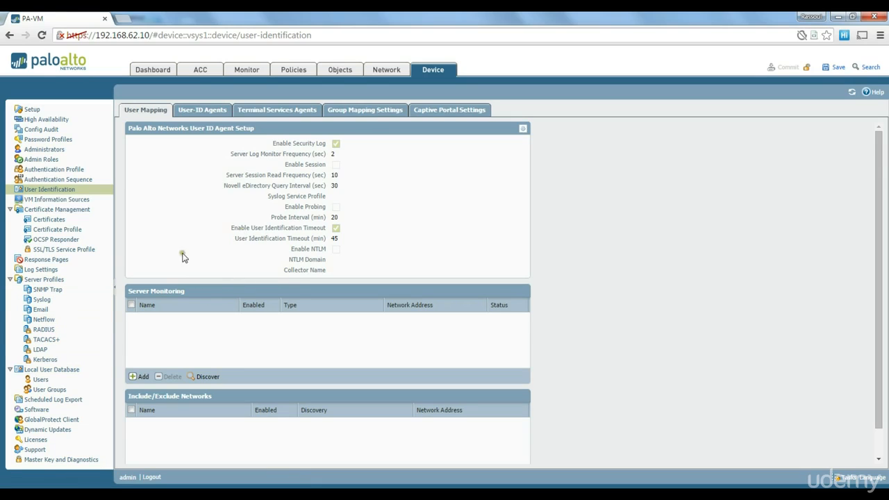
mouse_move(233, 227)
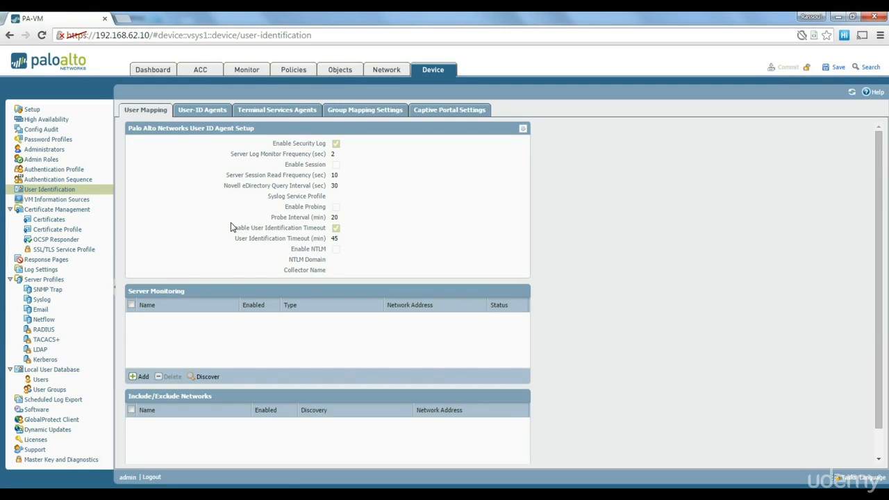
mouse_move(195, 268)
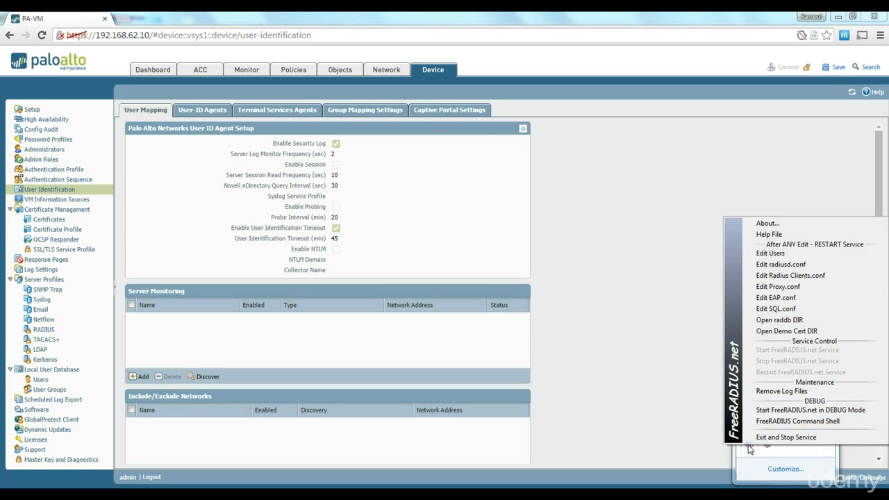
mouse_move(776, 309)
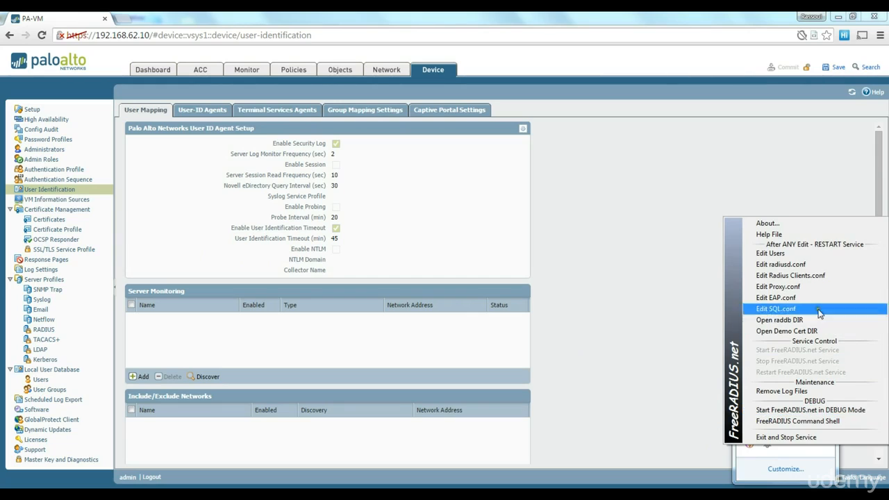
mouse_move(758, 464)
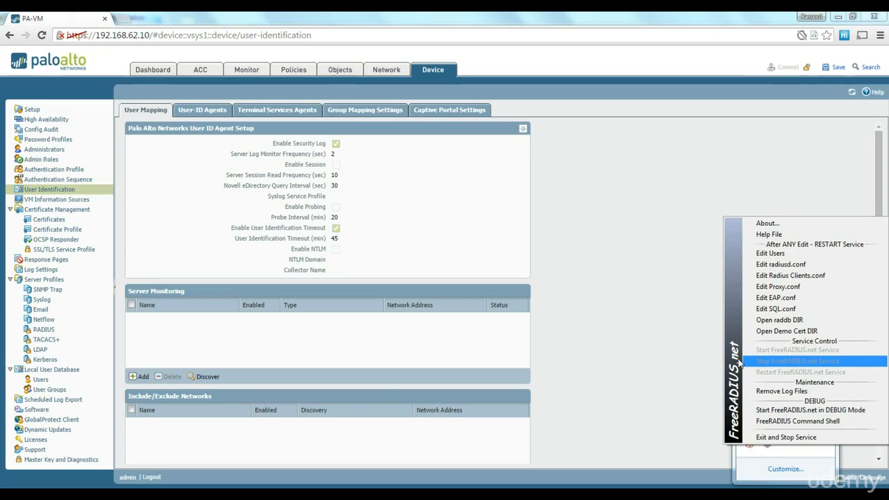
mouse_move(798, 350)
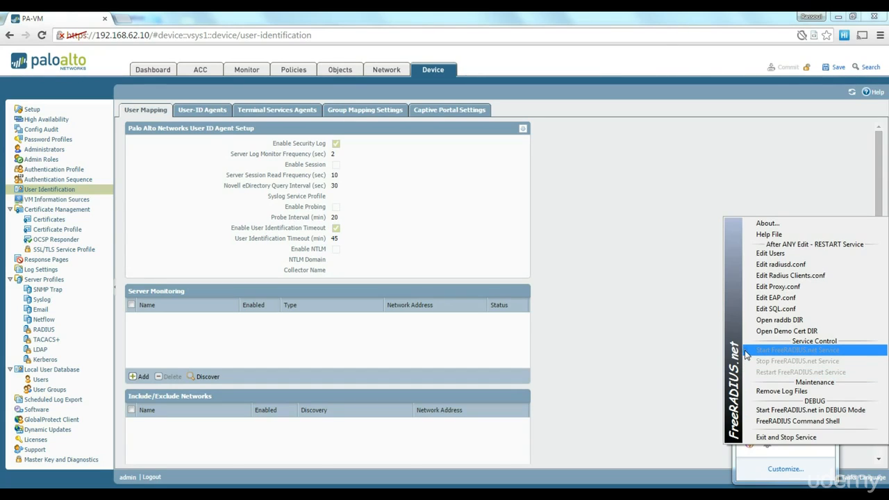
mouse_move(778, 253)
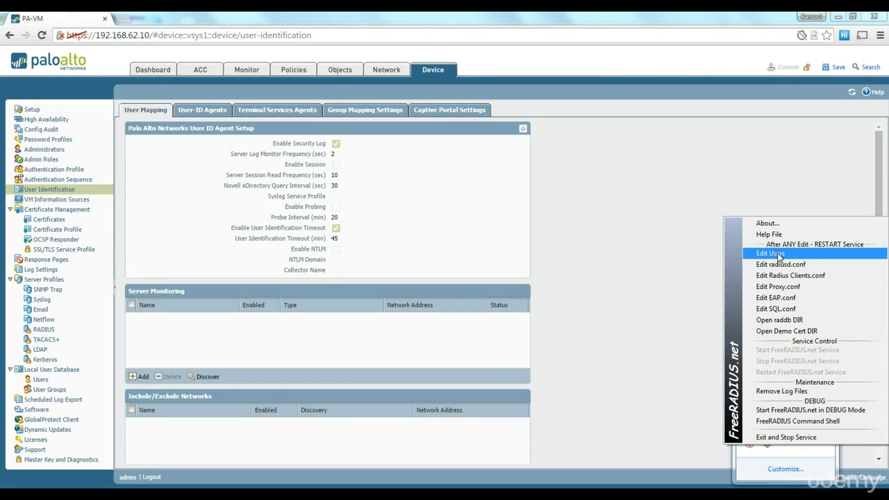
mouse_move(780, 264)
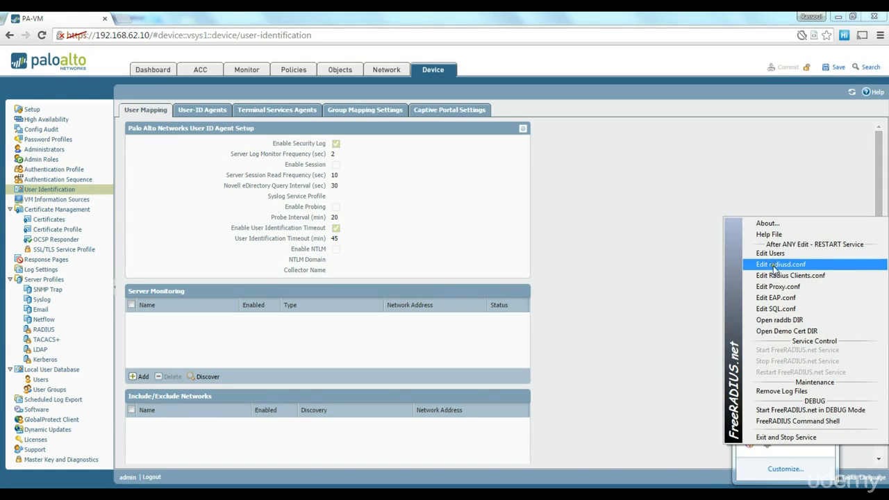
mouse_move(742, 466)
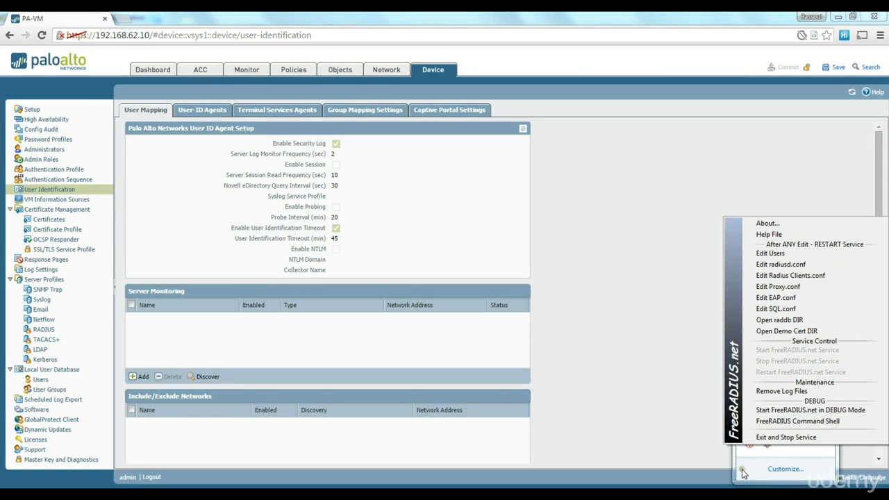
- Dismiss the FreeRADIUS tray menu and go to Device > Server Profiles > RADIUS
click(709, 416)
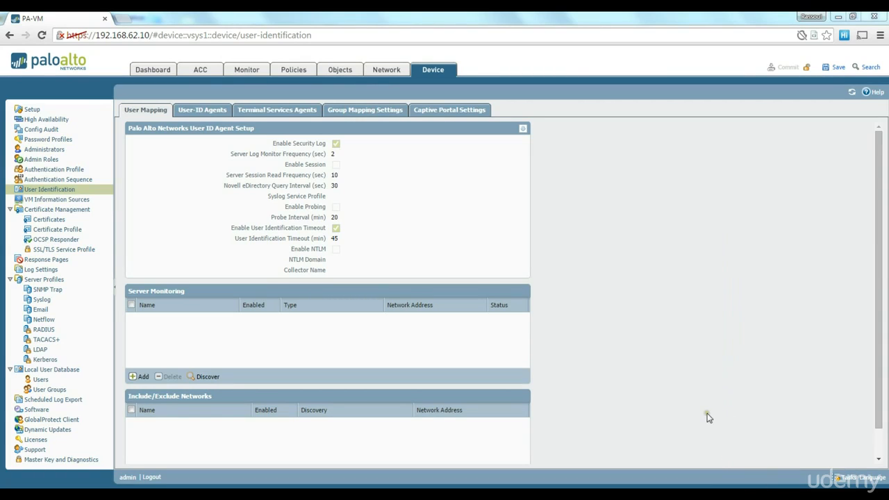
mouse_move(432, 372)
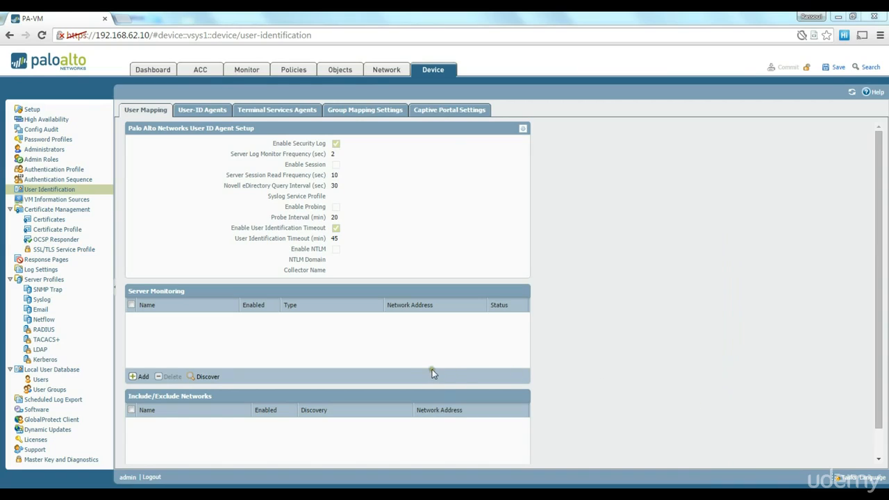
mouse_move(226, 340)
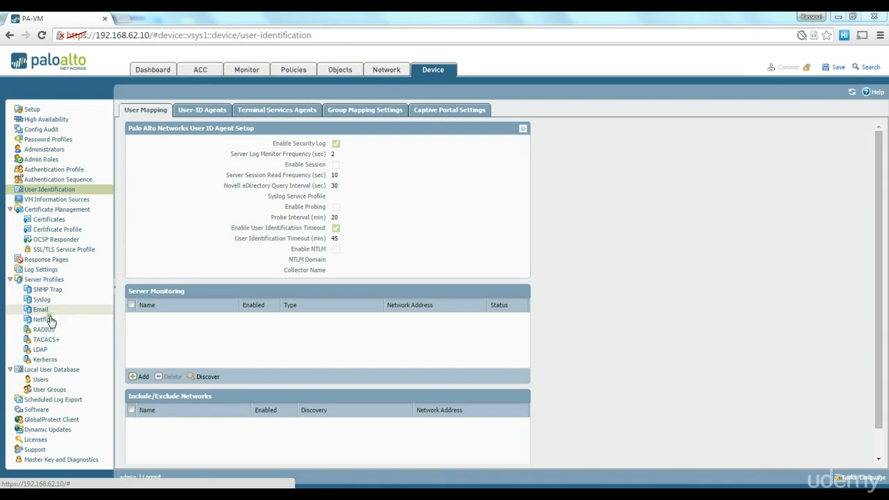
click(43, 329)
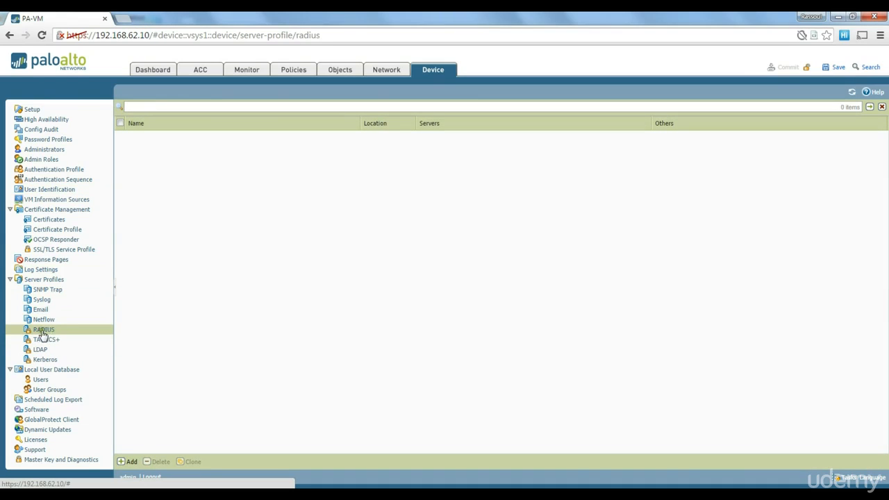
mouse_move(155, 428)
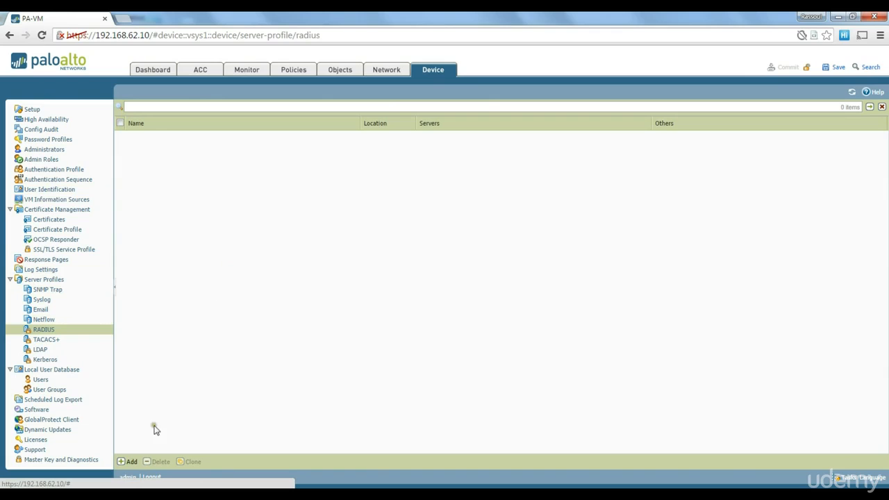
- Add RADIUS server profile radius_profile with server myradius at 192.168.62.1
click(127, 462)
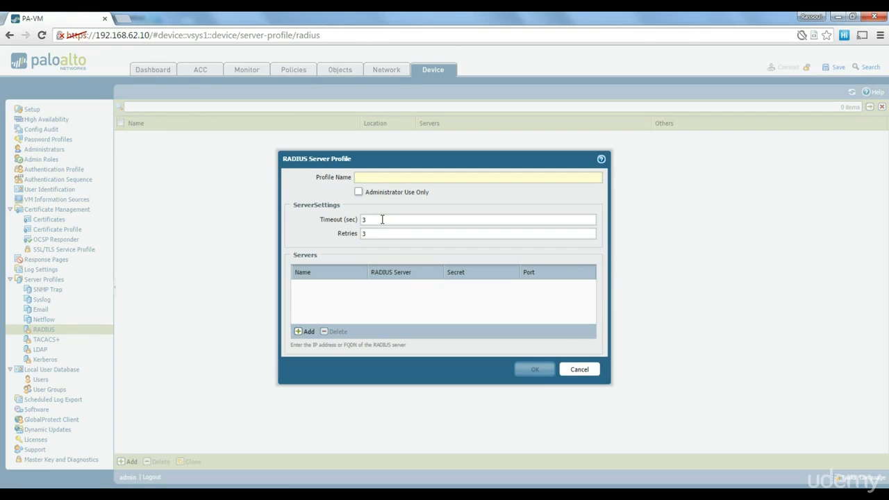
text(radius_profile)
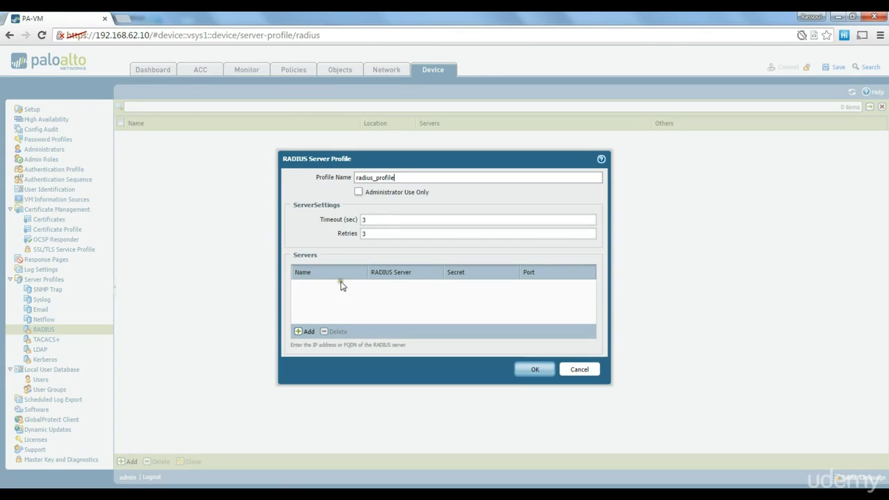
click(305, 331)
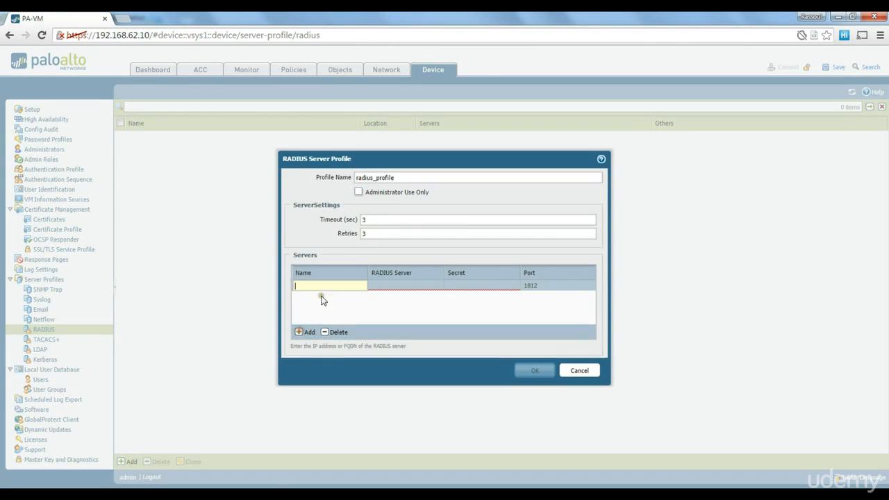
click(329, 286)
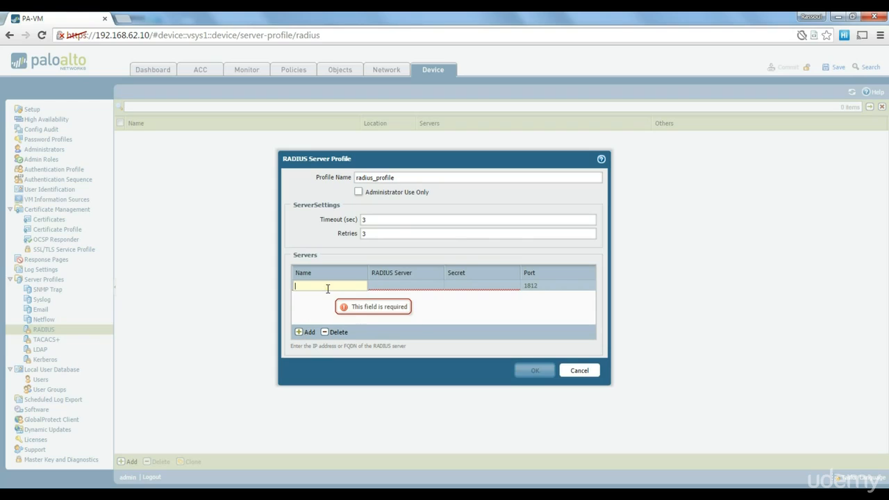
text(myradius)
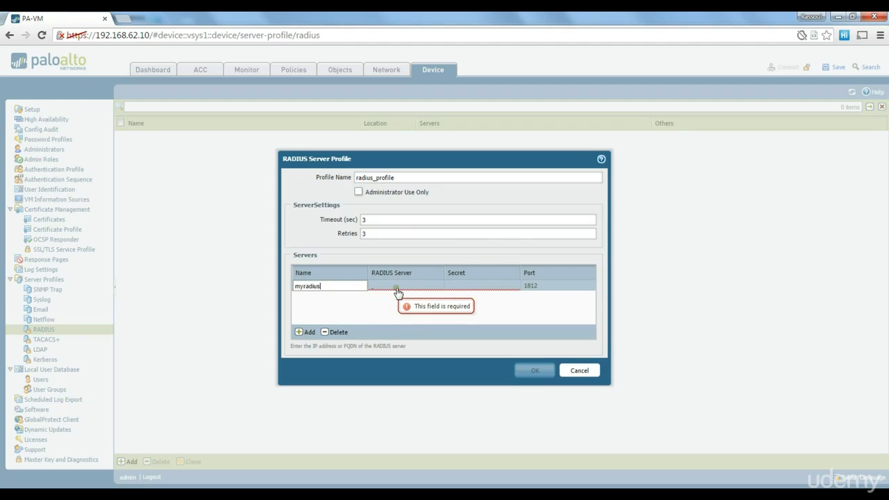
click(406, 285)
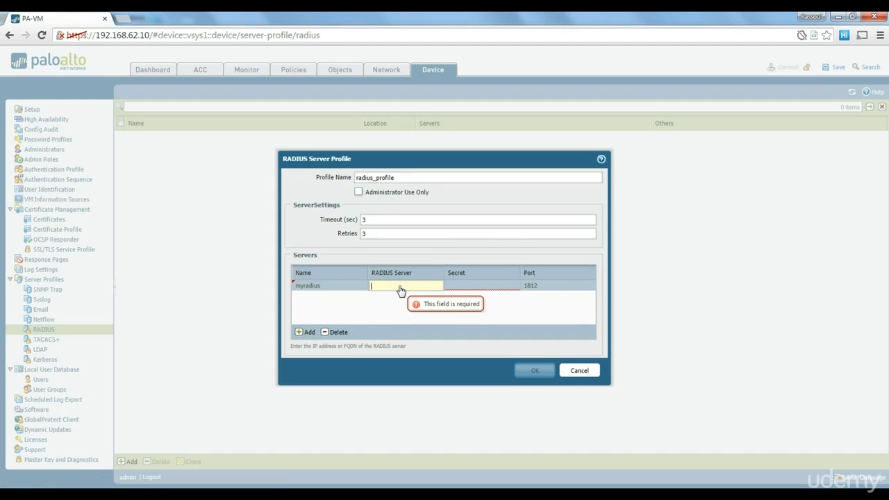
text(192.168.62.1)
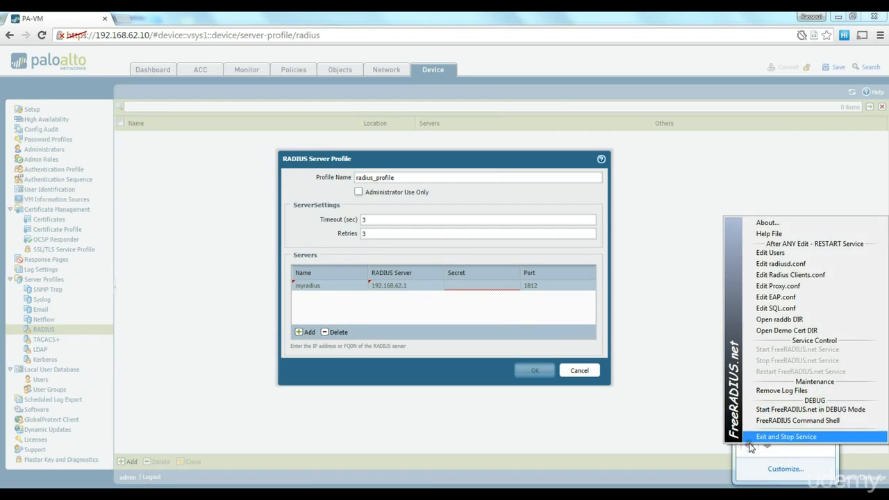
mouse_move(798, 281)
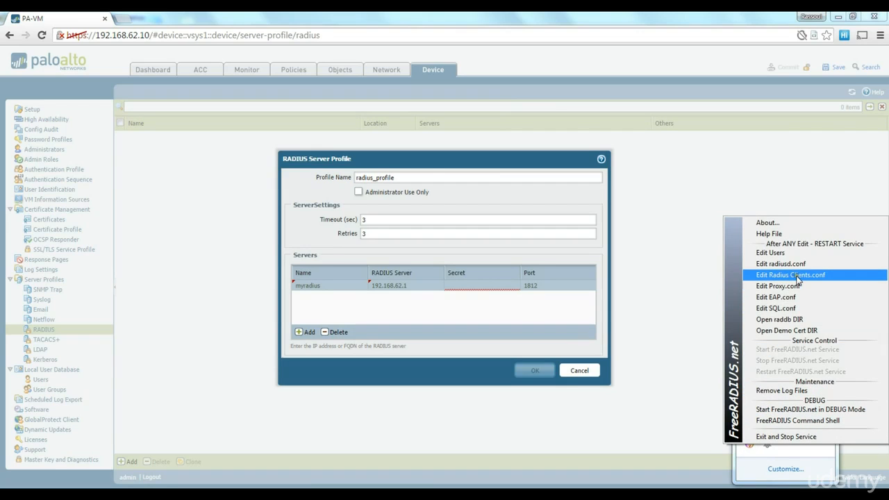
click(790, 274)
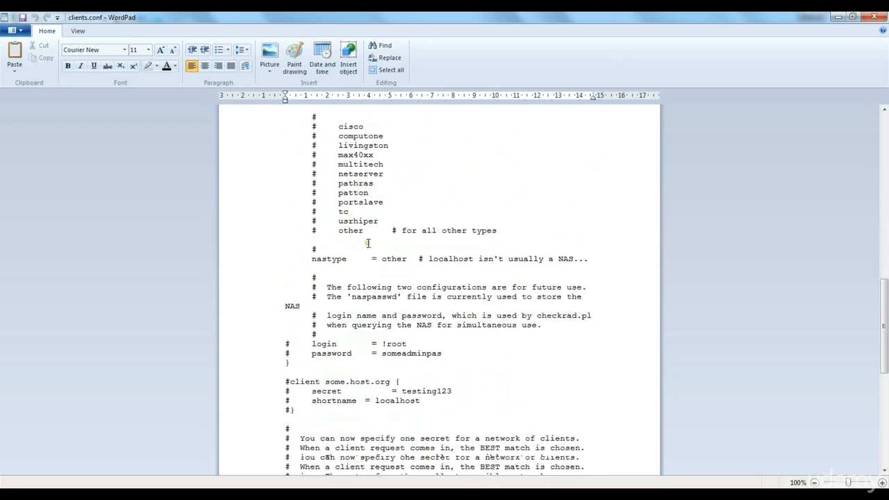
scroll(down, 3)
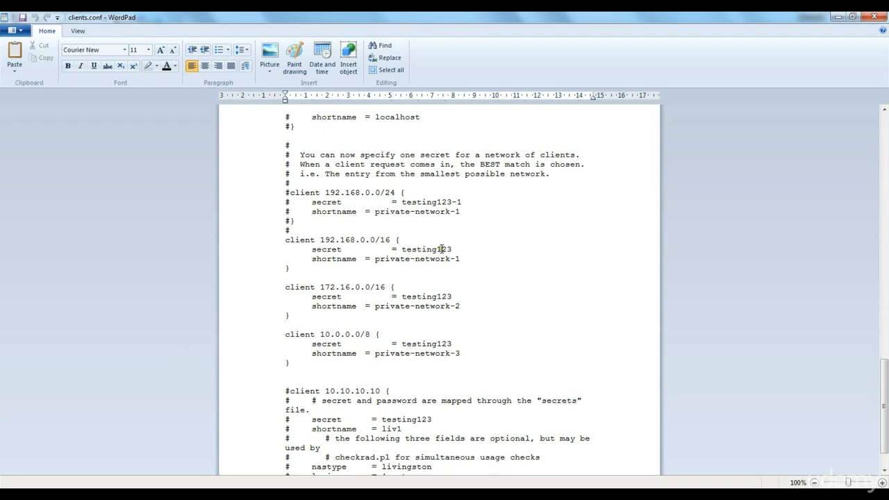
drag(285, 240, 414, 263)
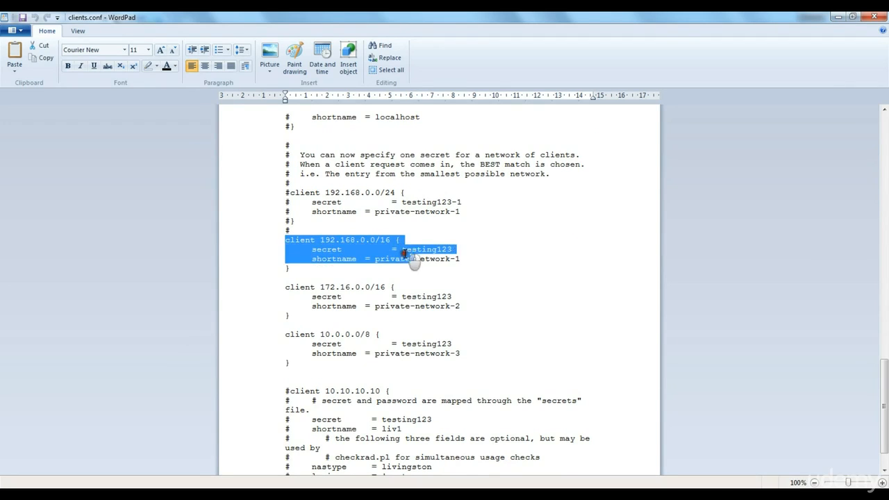
click(354, 240)
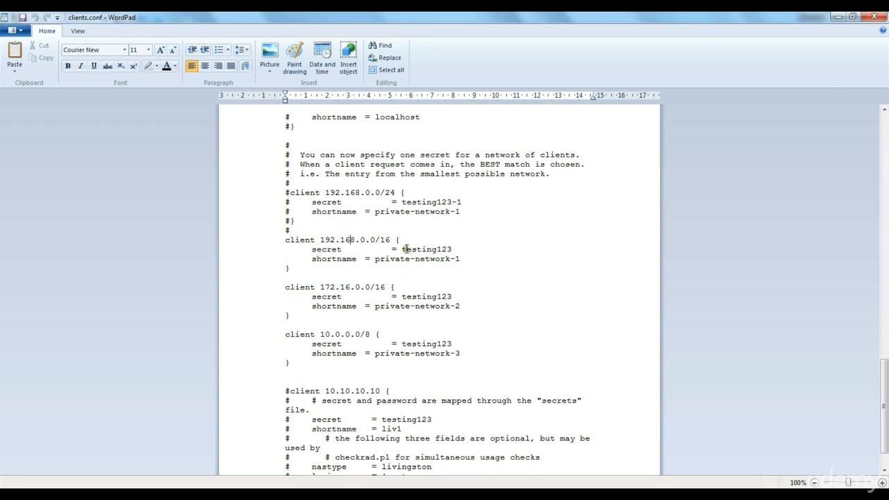
double_click(425, 249)
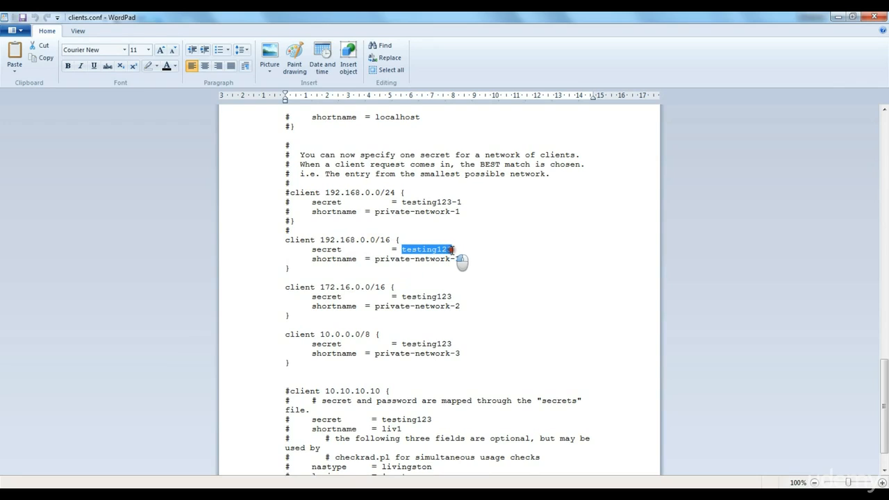
right_click(427, 249)
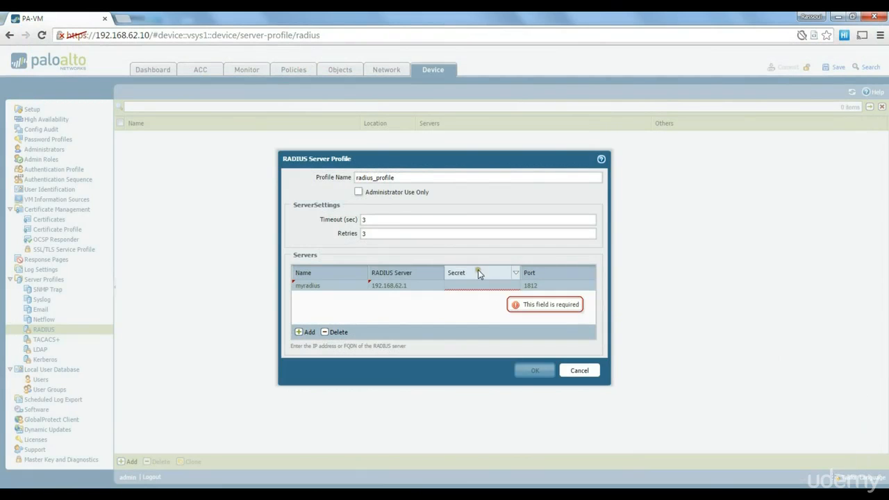
- Select myradius's secret field, then save radius_profile for 192.168.62.1 on port 1812
click(479, 285)
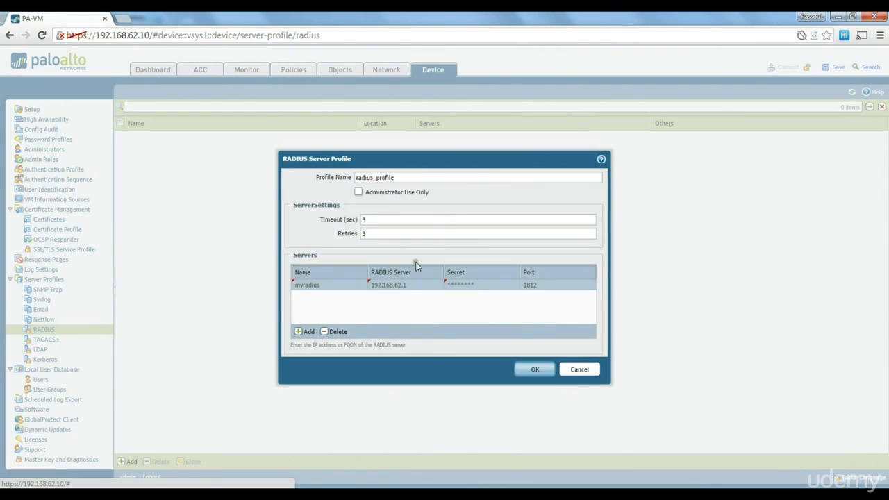
click(534, 368)
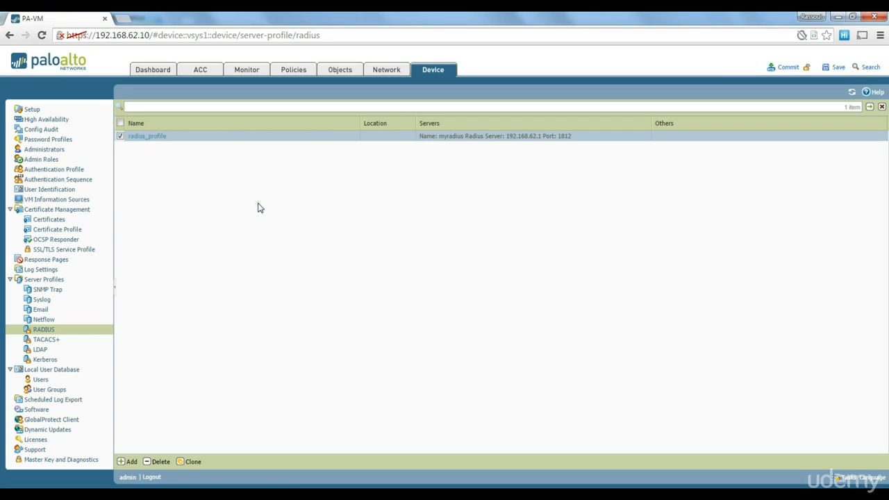
mouse_move(264, 209)
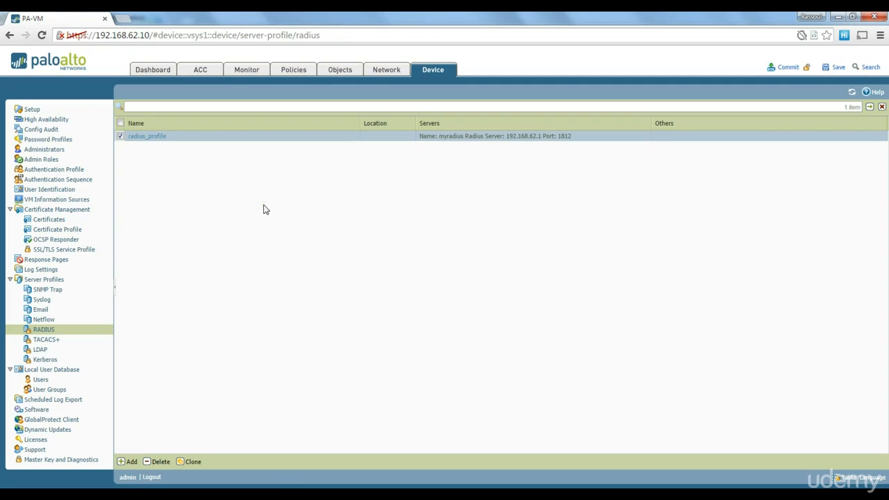
mouse_move(271, 208)
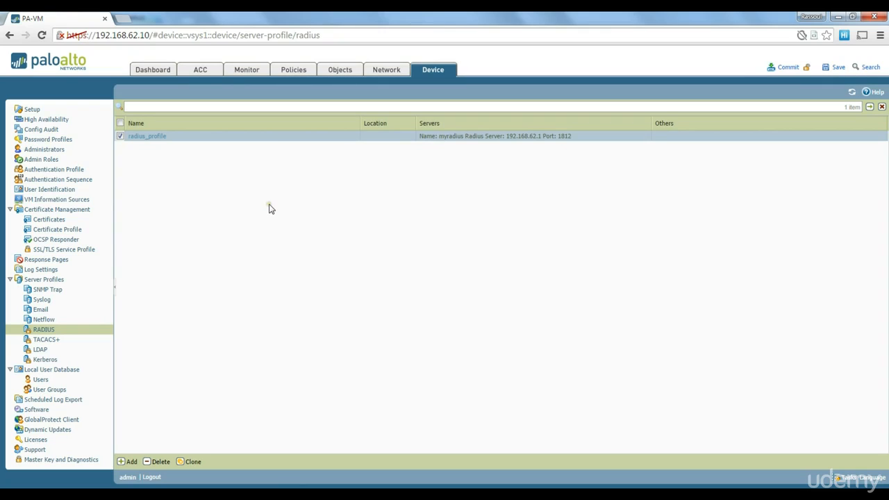
mouse_move(267, 208)
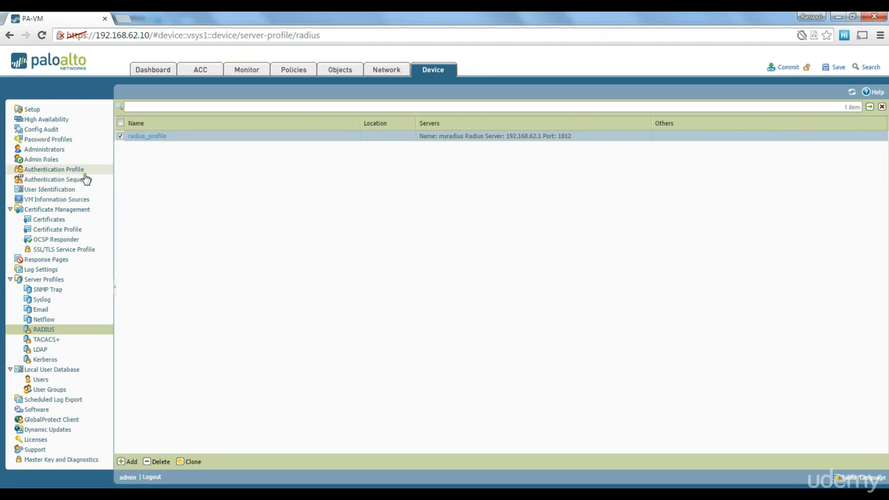
mouse_move(166, 155)
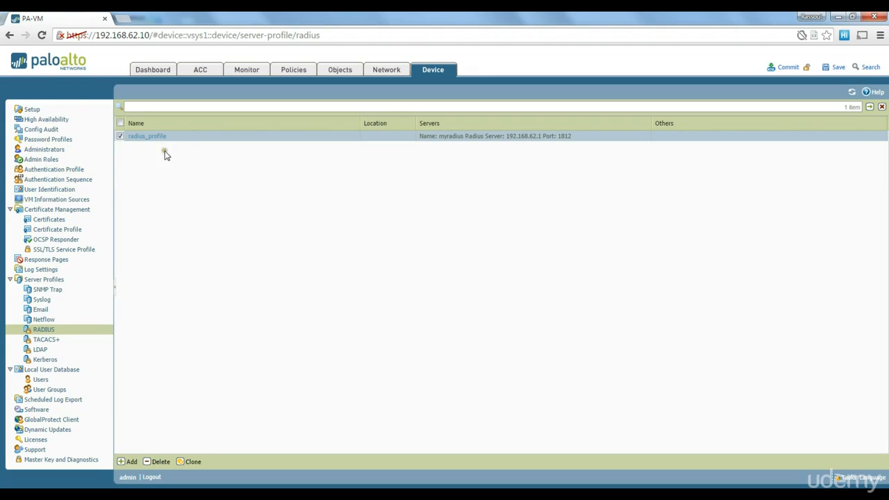
mouse_move(469, 154)
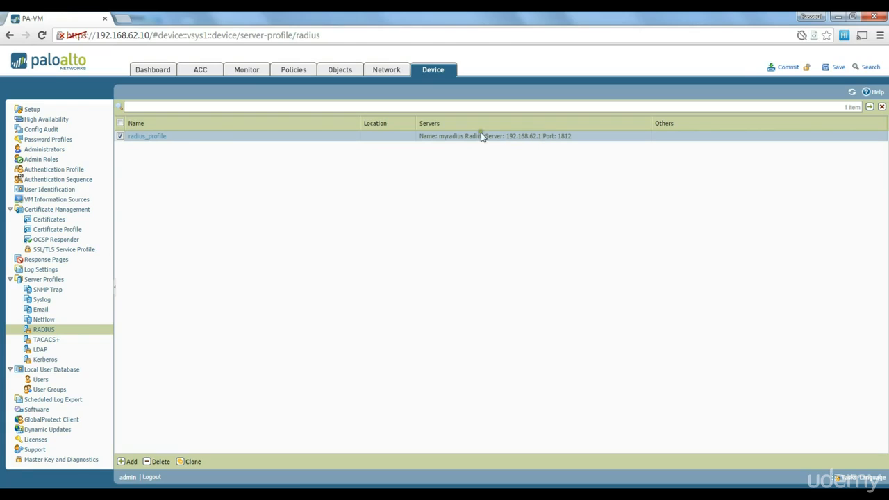
mouse_move(448, 148)
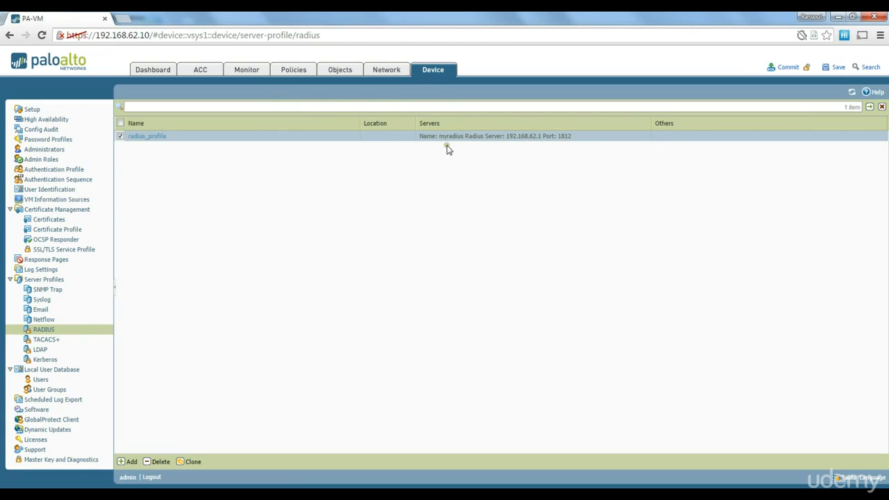
mouse_move(392, 155)
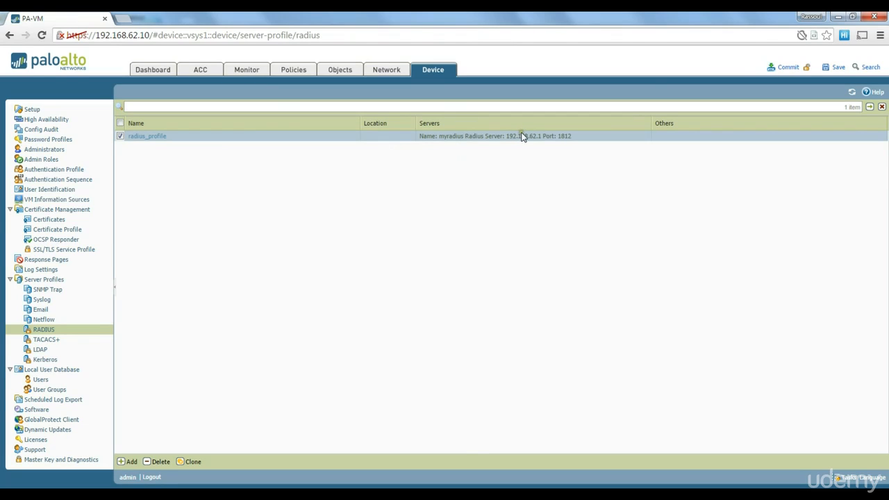
mouse_move(510, 146)
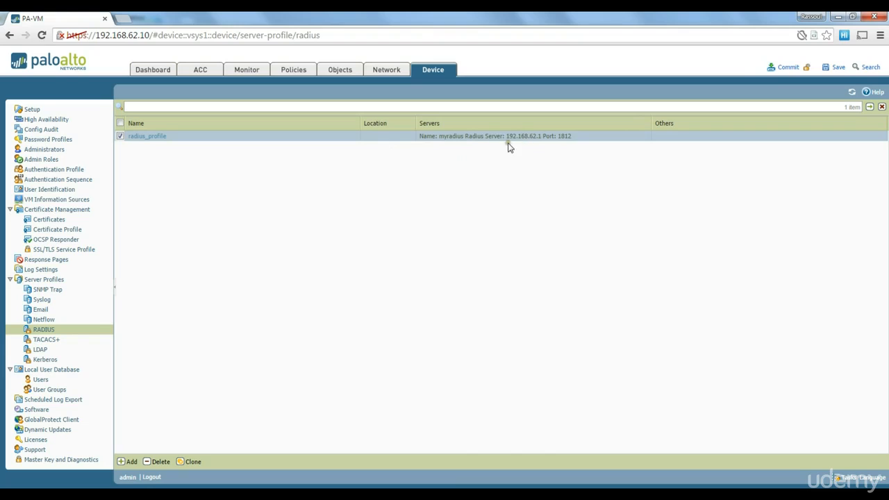
mouse_move(388, 193)
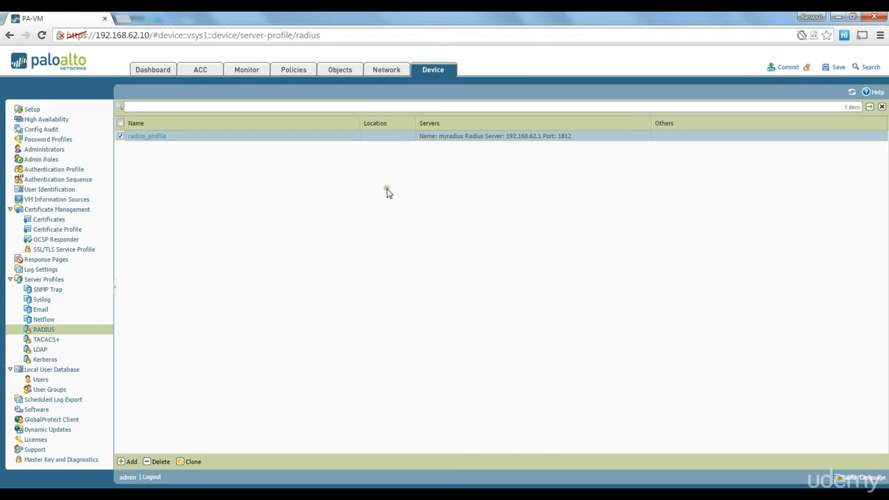
mouse_move(54, 169)
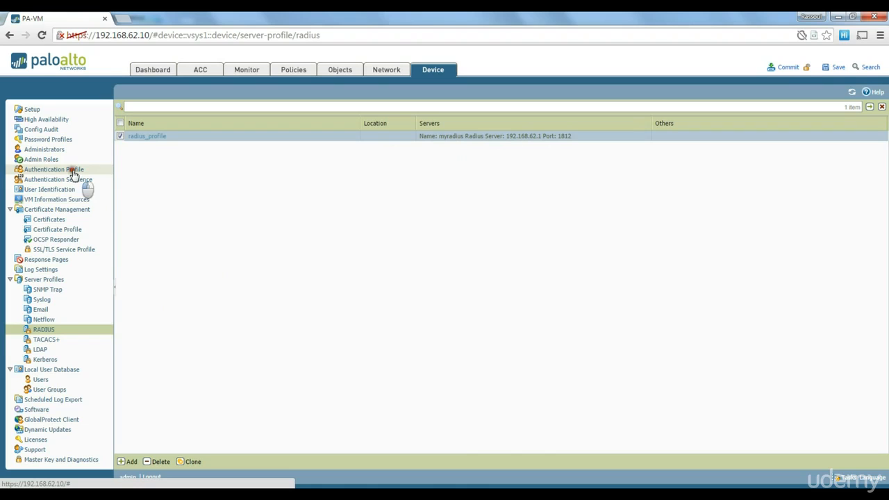
- Add RADIUS authentication profile radius_auth_profile using server profile radius_profile
click(53, 169)
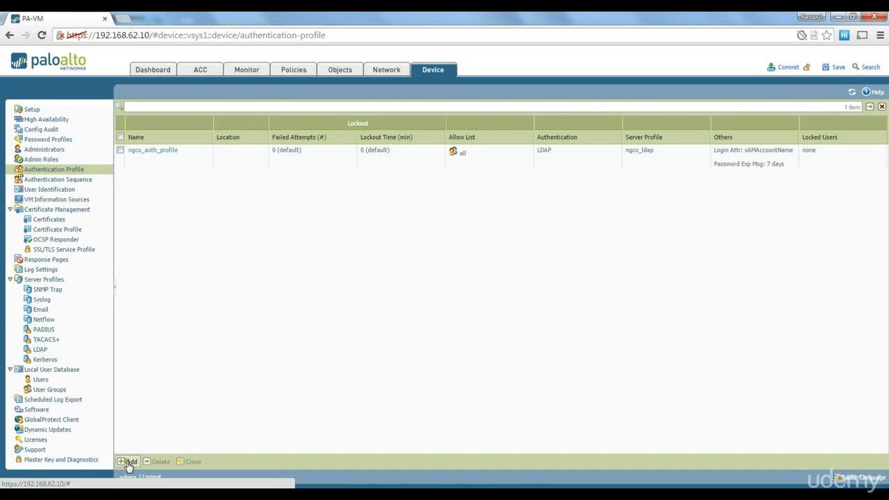
click(127, 461)
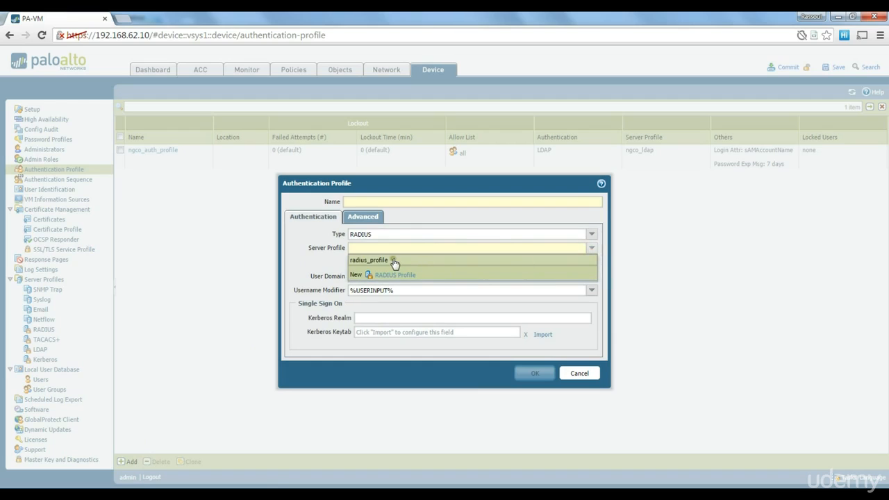
click(368, 260)
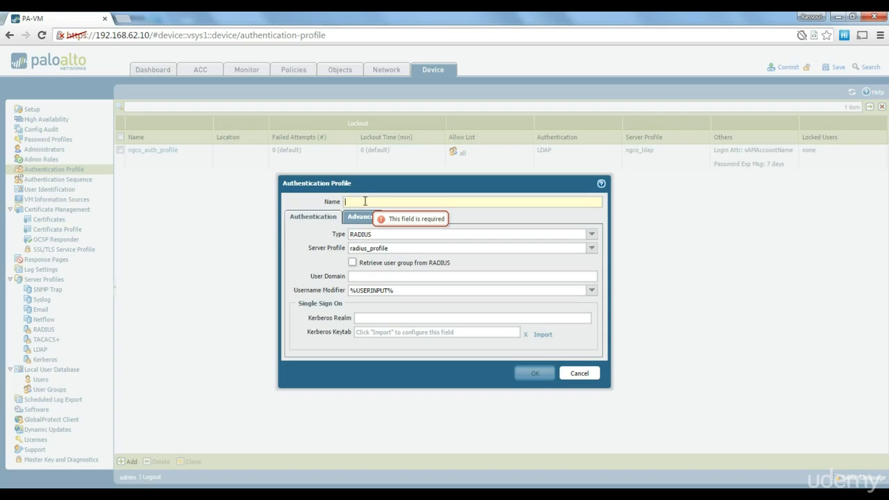
text(radius_auth_)
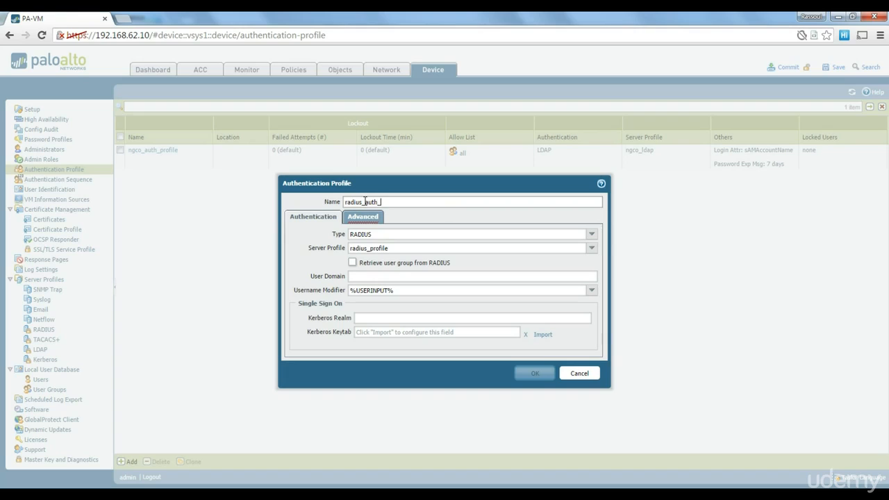
text(profile)
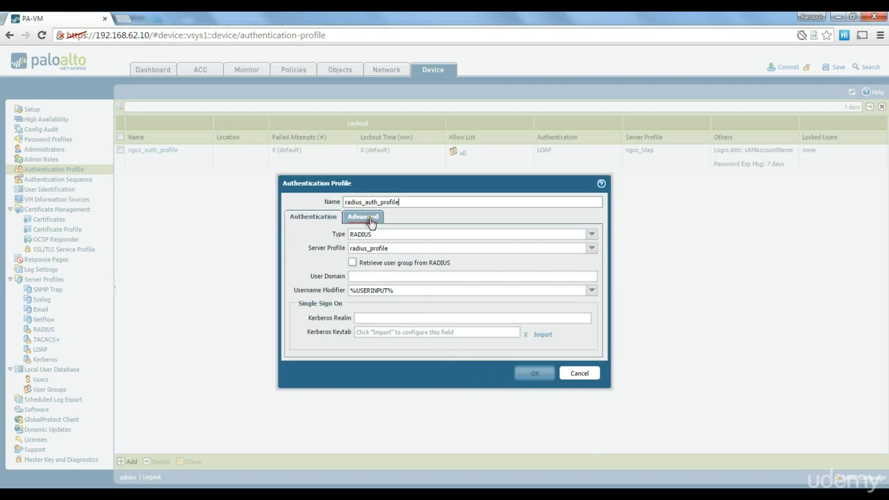
click(362, 216)
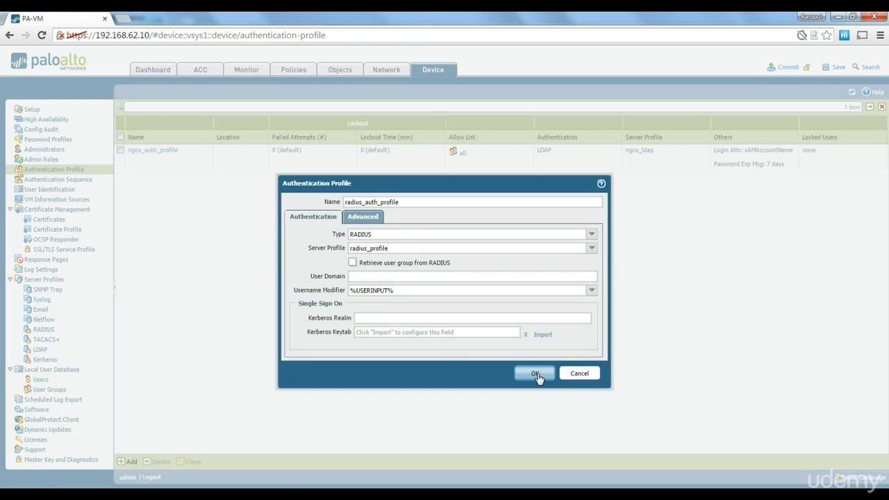
click(535, 373)
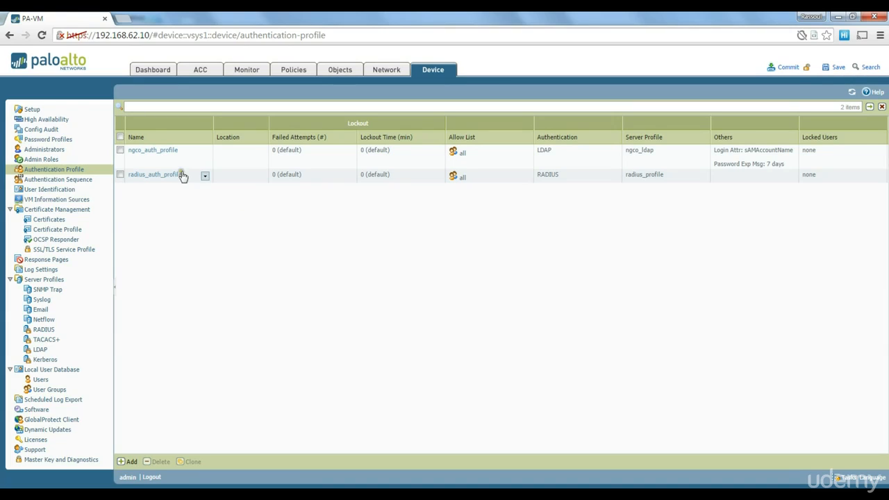
mouse_move(39, 349)
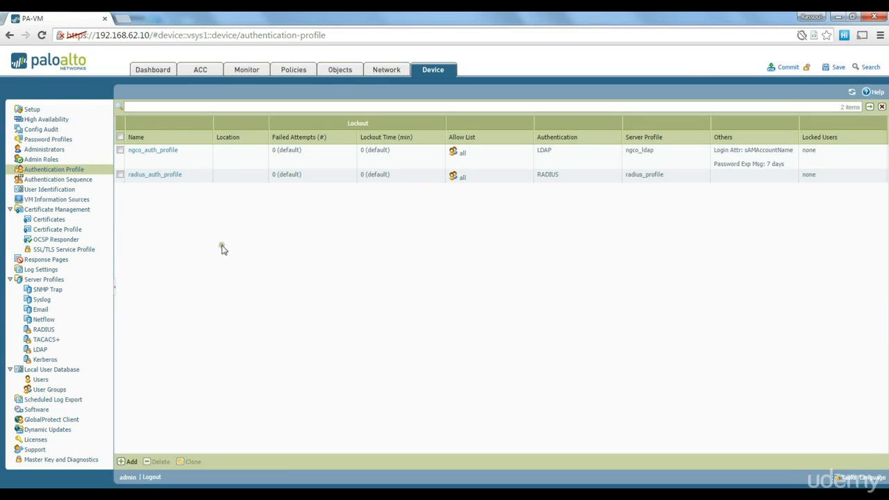
mouse_move(228, 249)
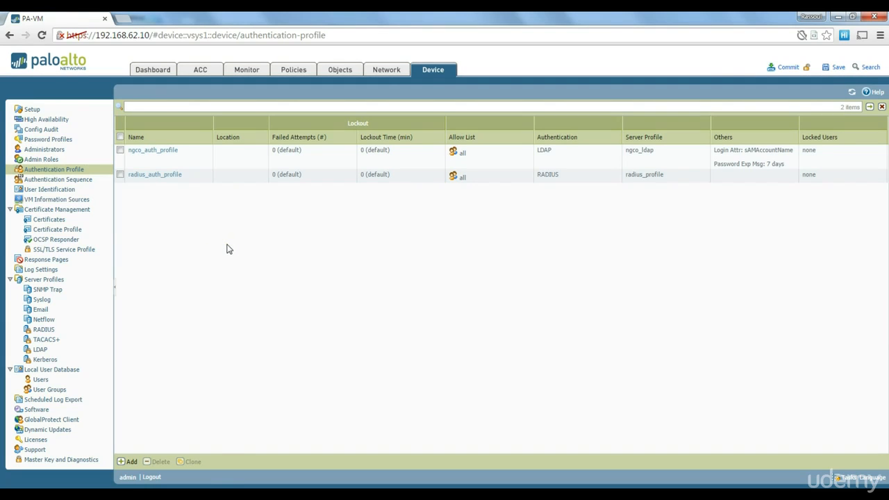
mouse_move(239, 248)
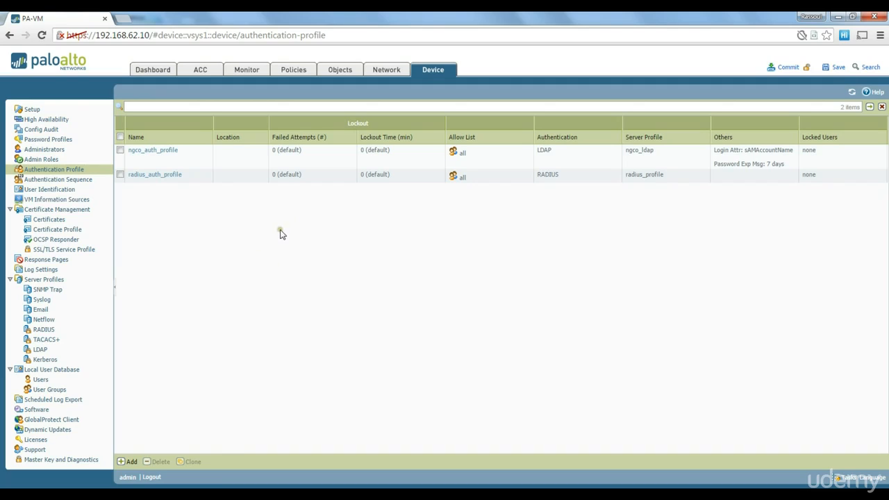
mouse_move(541, 357)
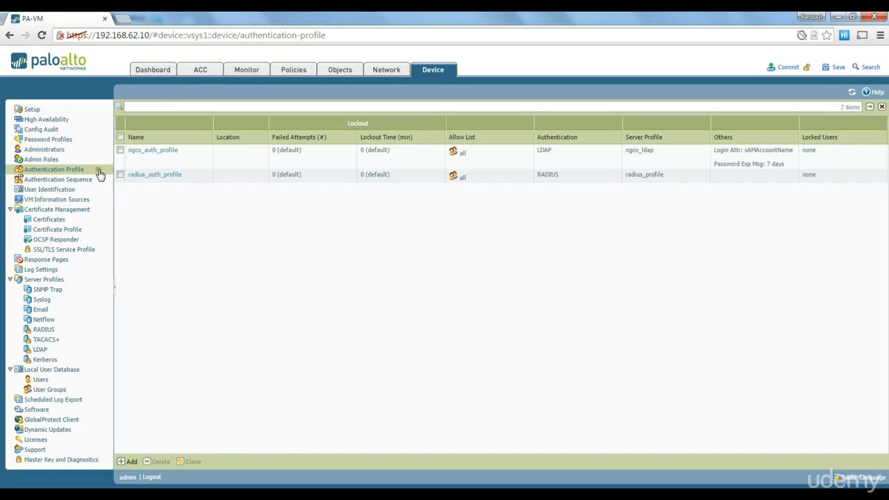
- With radius_auth_profile listed, go to Device > Administrators
click(44, 150)
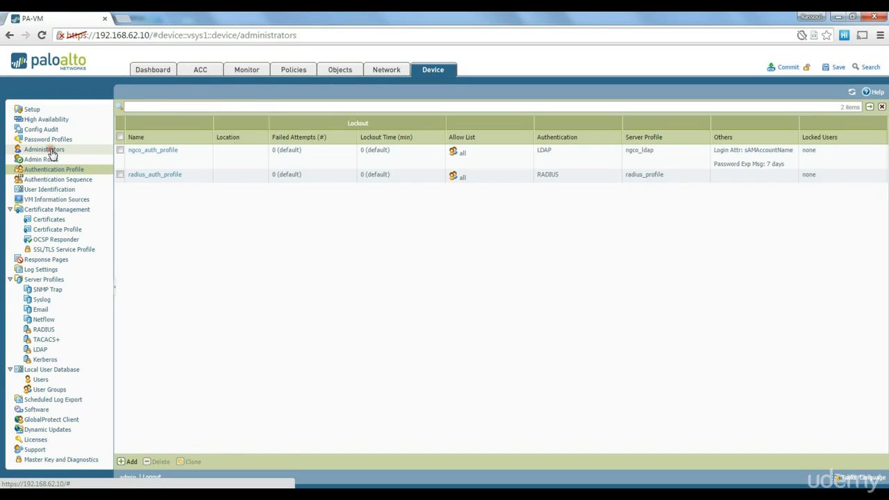
- Load the Administrators list, showing only the admin Superuser account
click(44, 149)
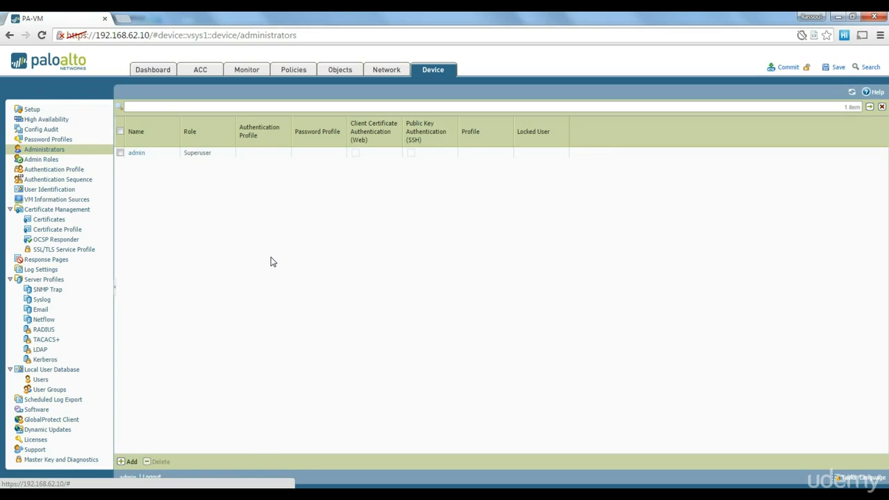
mouse_move(264, 217)
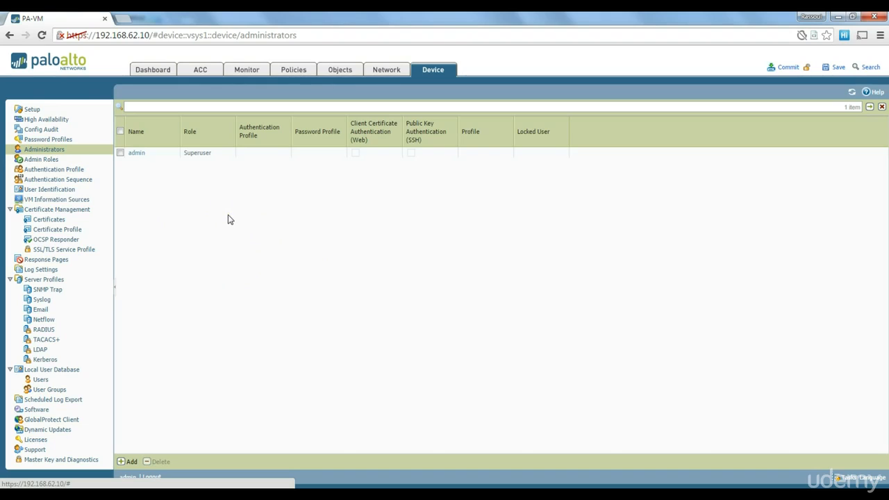
mouse_move(57, 199)
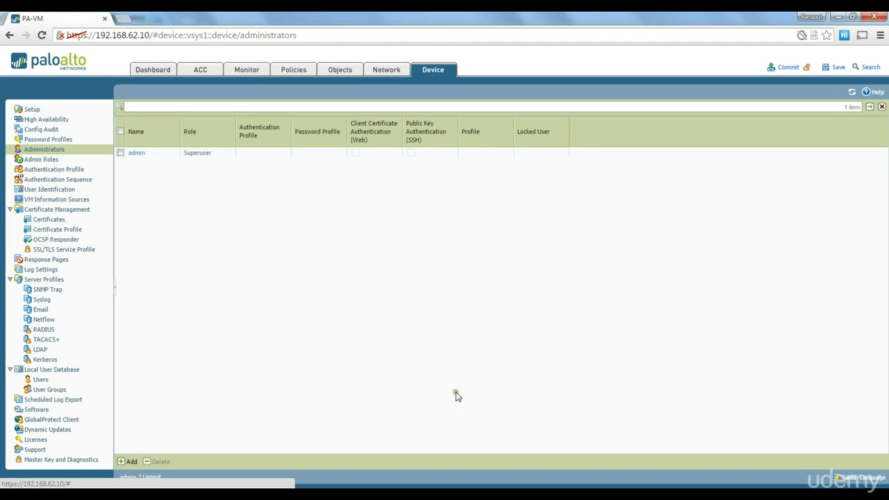
mouse_move(705, 429)
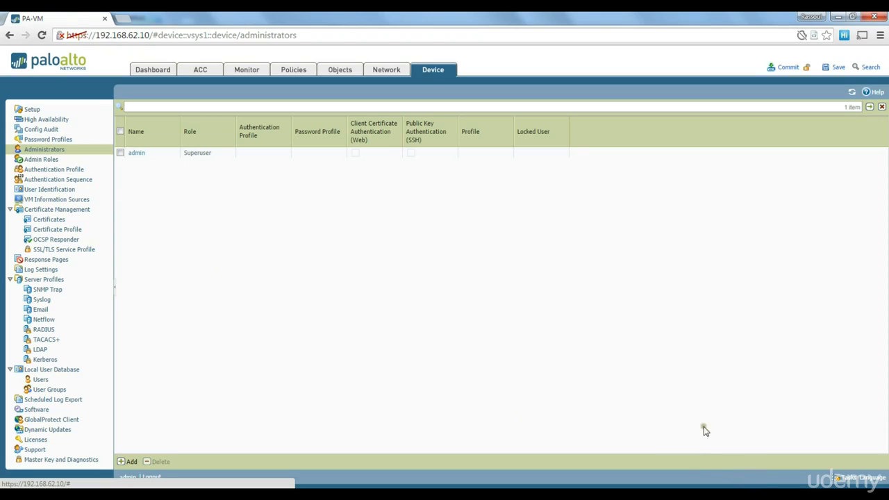
mouse_move(542, 395)
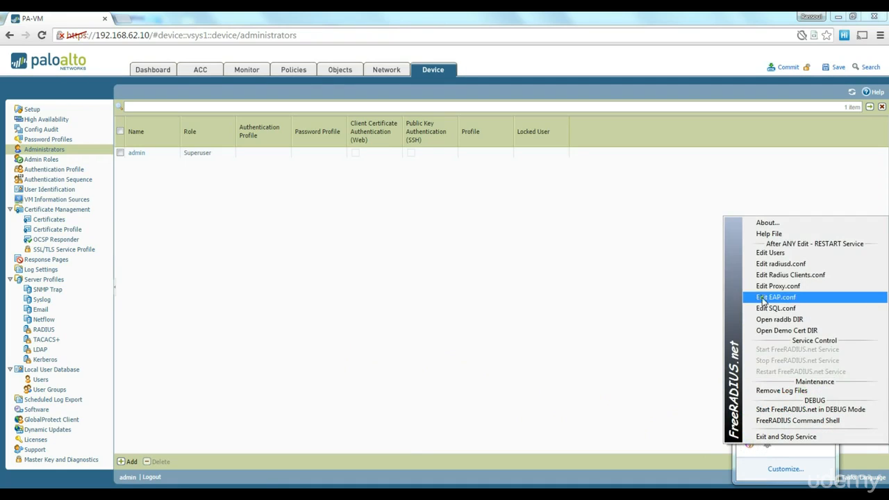
click(770, 253)
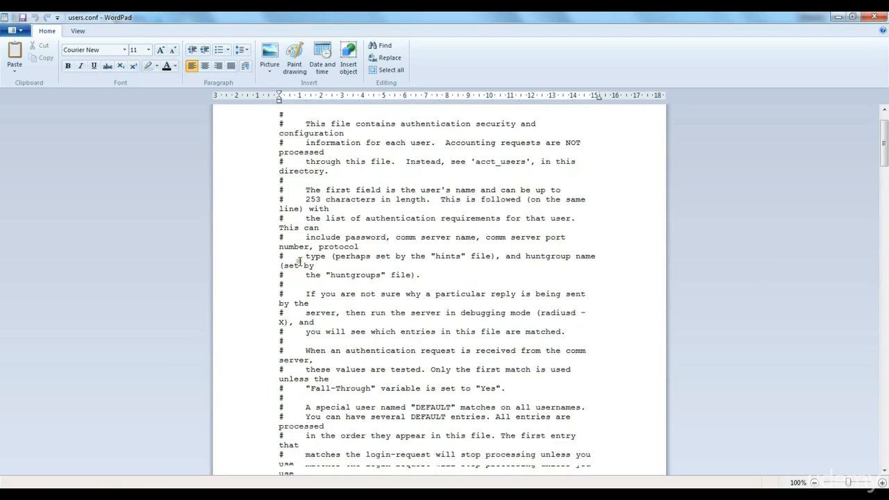
scroll(down, 3)
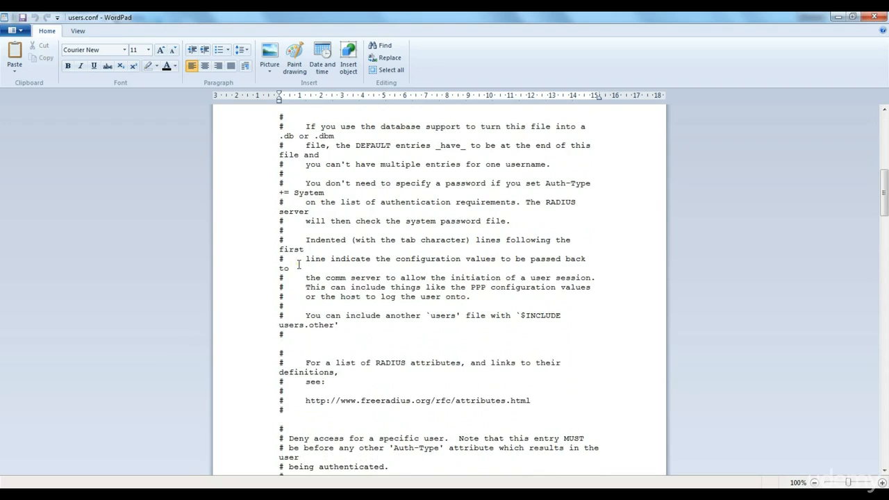
scroll(down, 3)
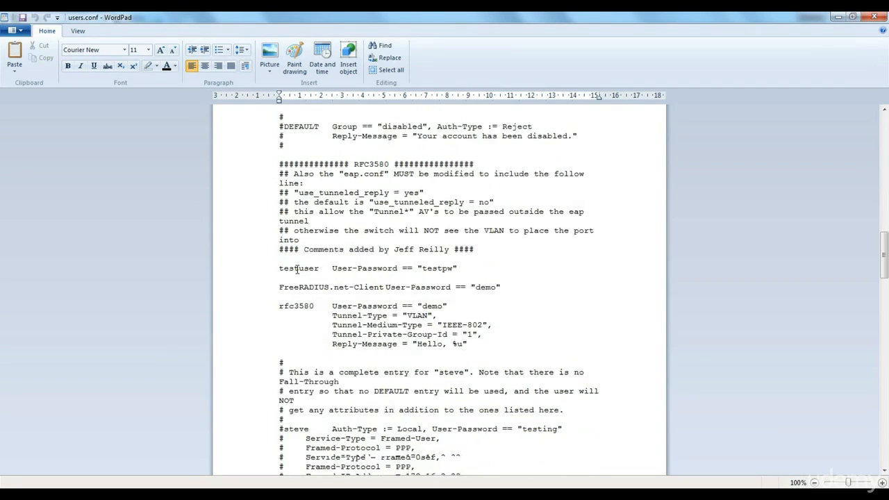
scroll(down, 3)
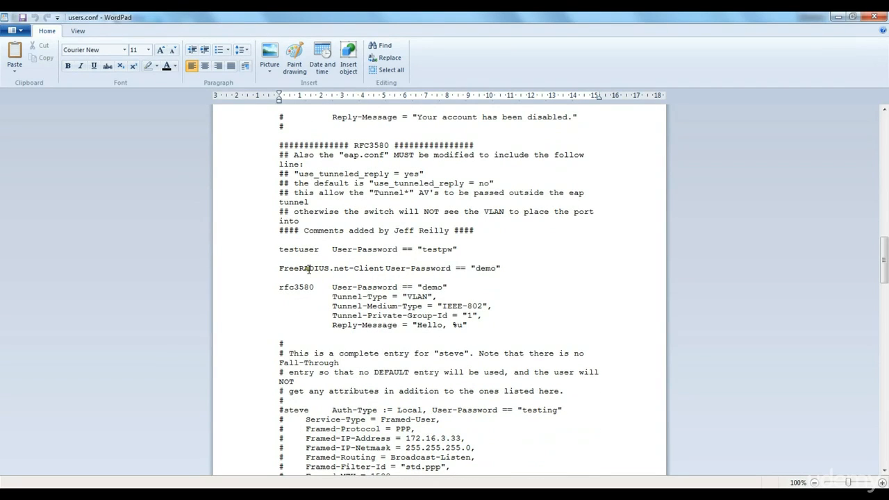
double_click(298, 249)
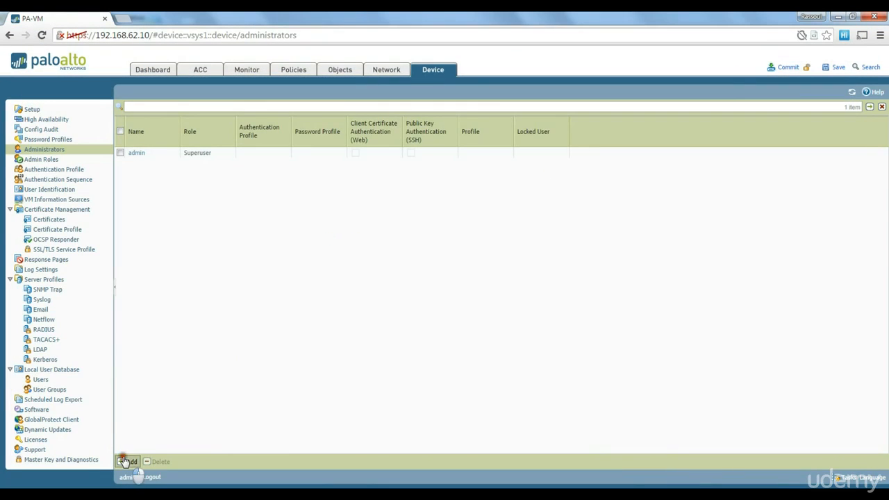
- Add Superuser administrator testuser using radius_auth_profile and save it
click(127, 461)
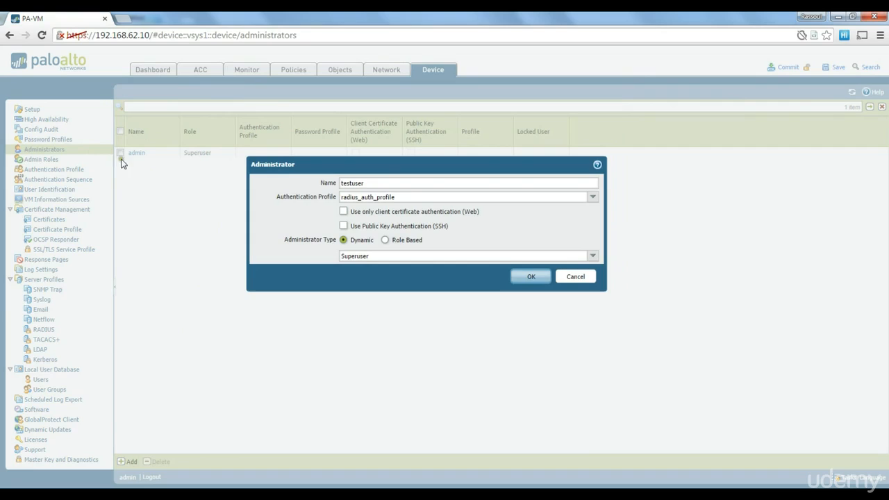
mouse_move(147, 176)
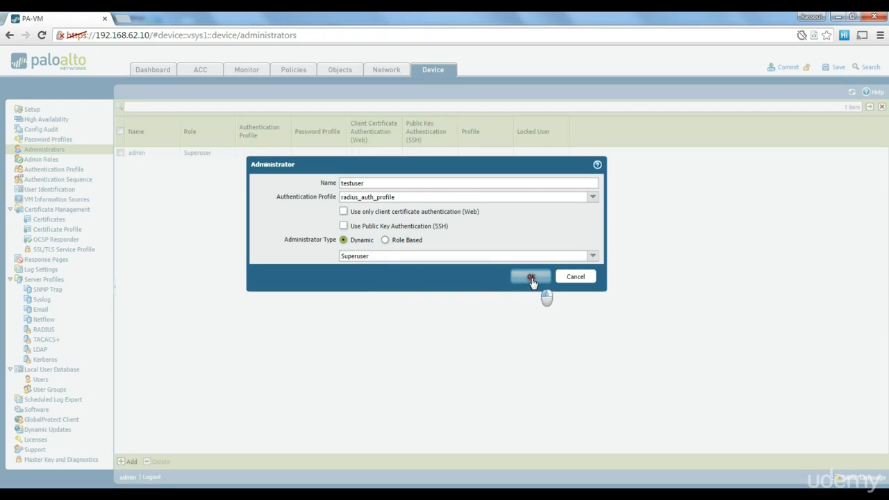
click(530, 276)
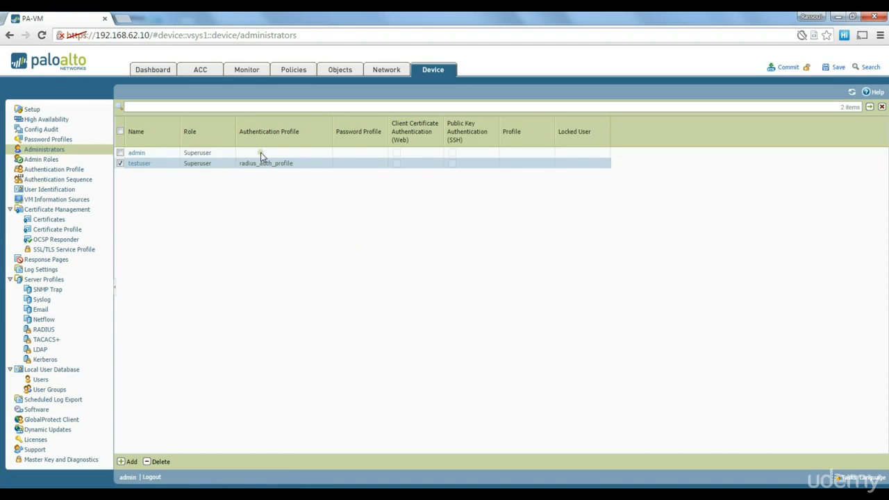
click(266, 163)
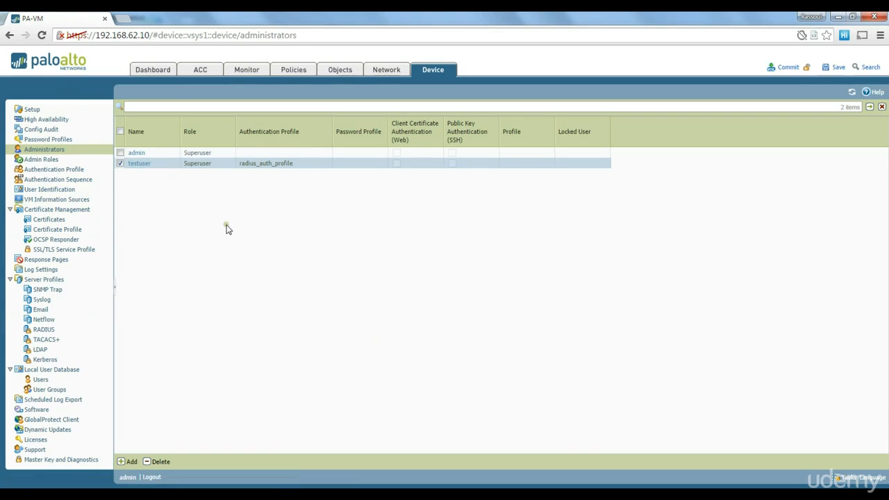
mouse_move(176, 204)
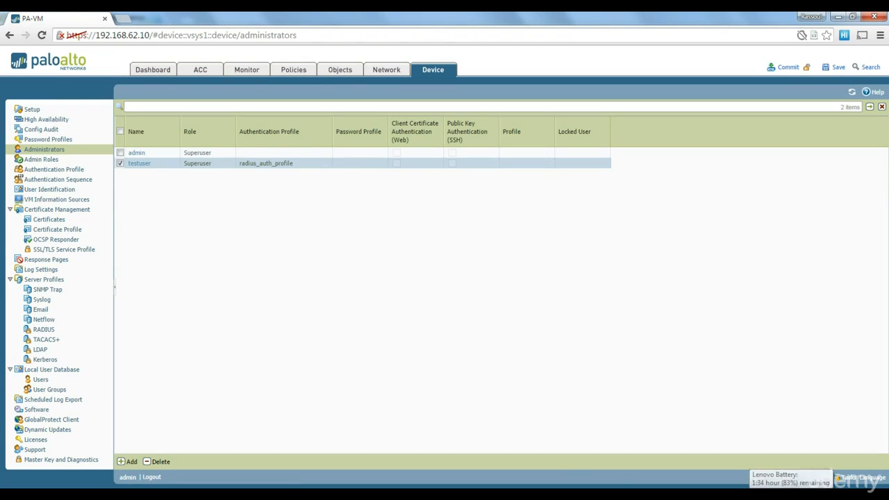
mouse_move(779, 443)
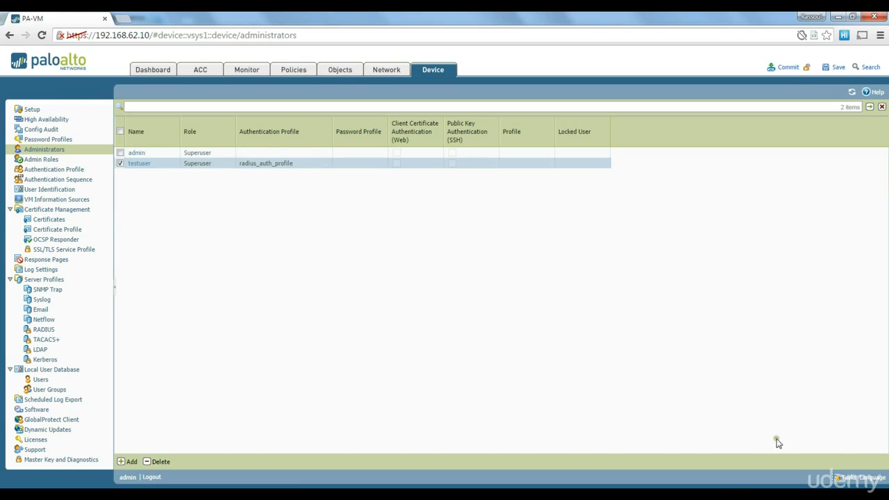
- Commit the pending configuration and close the successful commit result
click(787, 66)
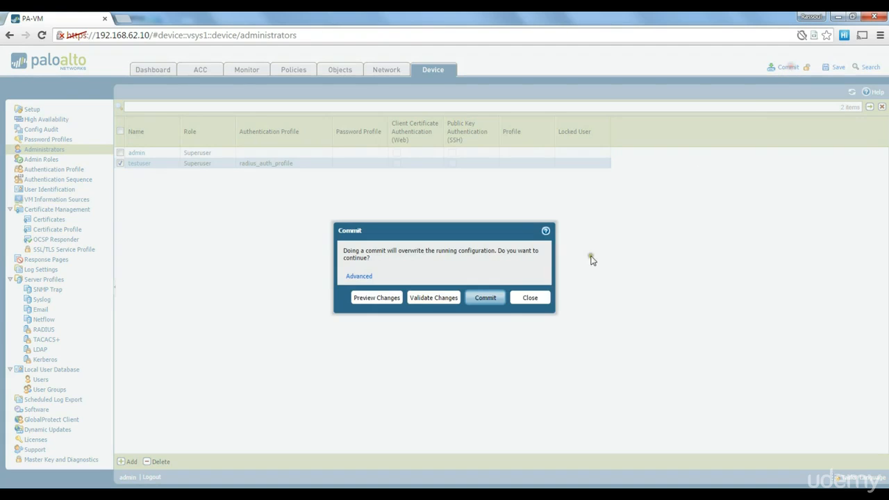
click(485, 297)
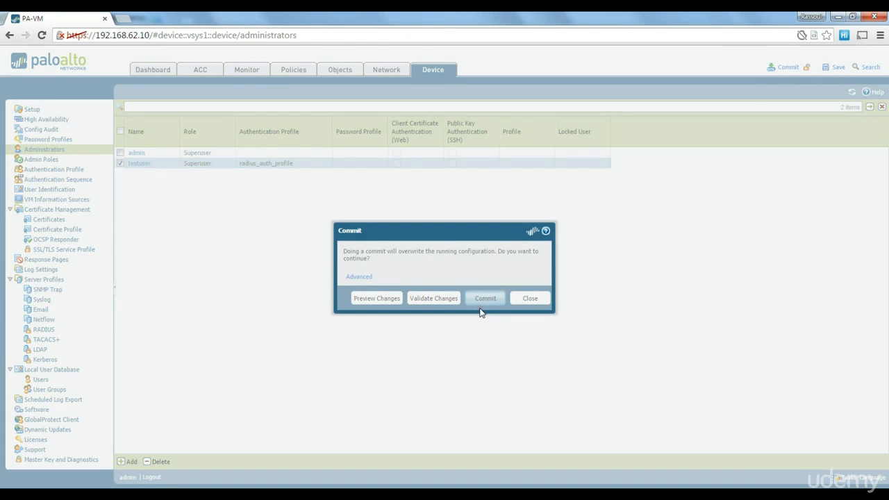
click(485, 298)
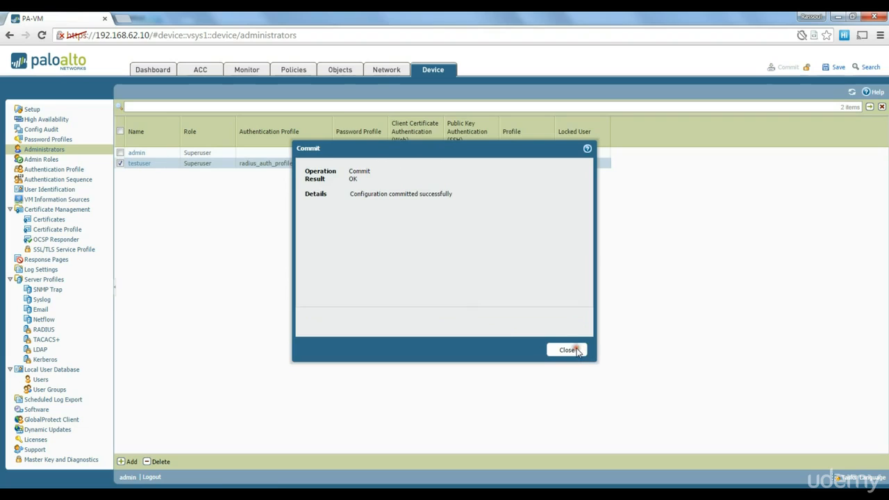
click(567, 349)
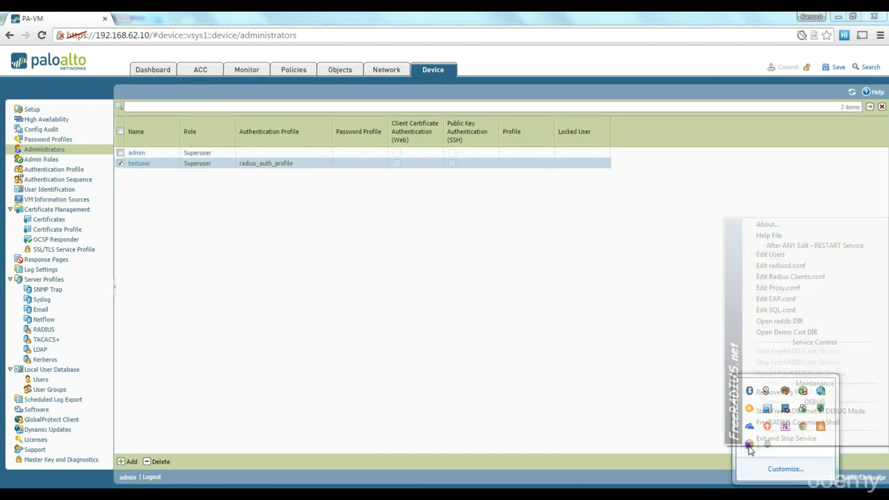
- Start FreeRADIUS.net in DEBUG mode from its tray menu
click(770, 255)
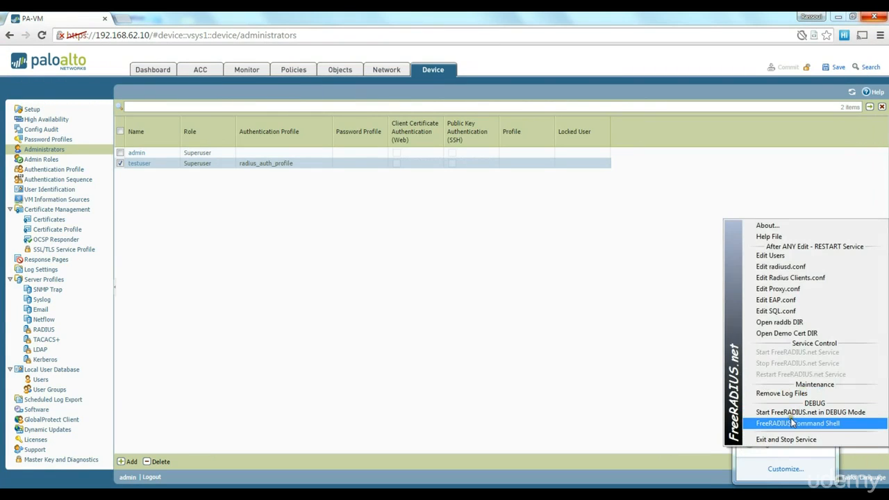
mouse_move(809, 412)
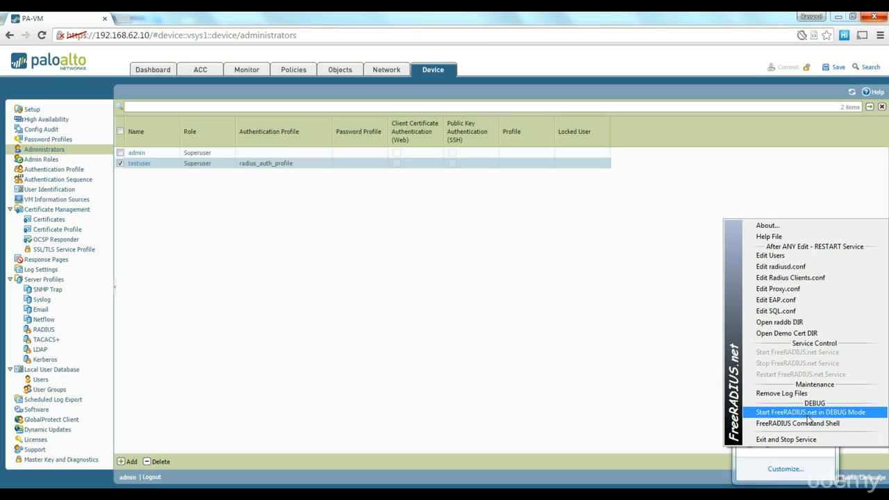
click(810, 412)
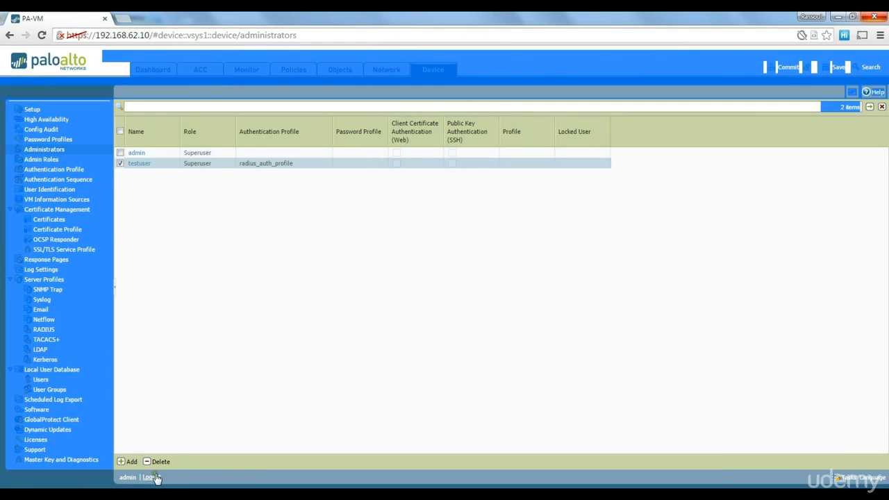
- Log out as admin and log back in as testuser with its RADIUS password
click(152, 477)
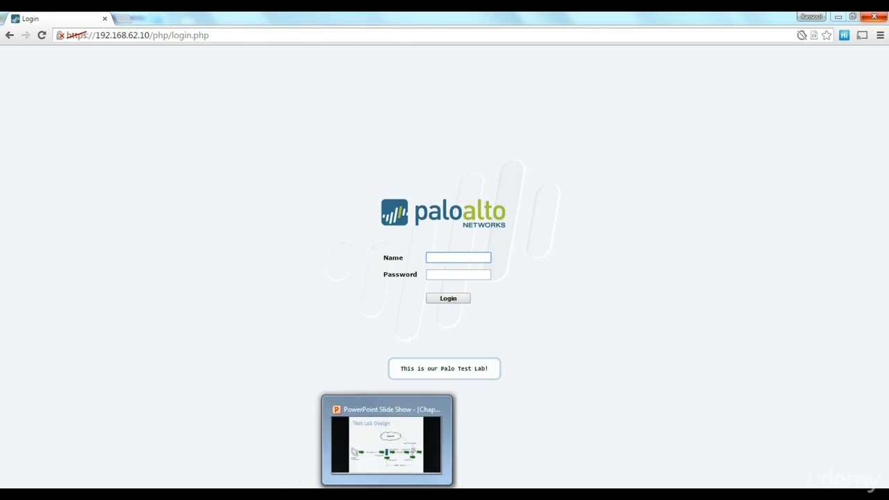
click(458, 257)
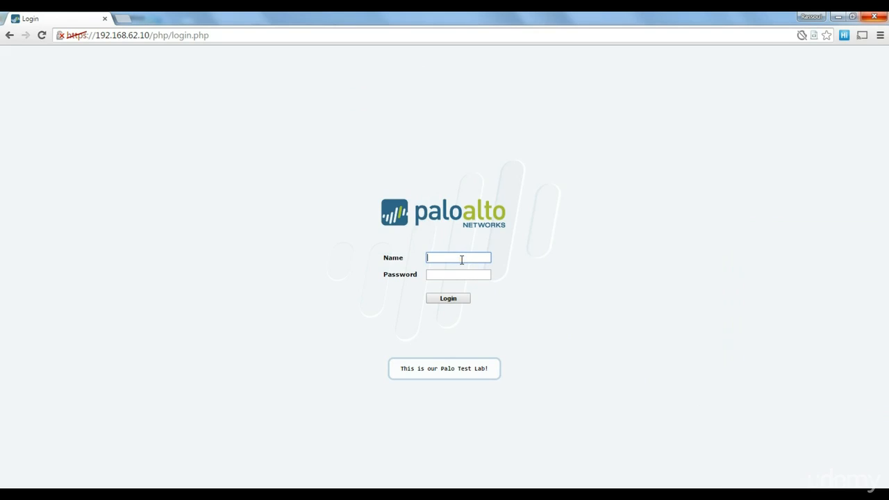
text(testuser)
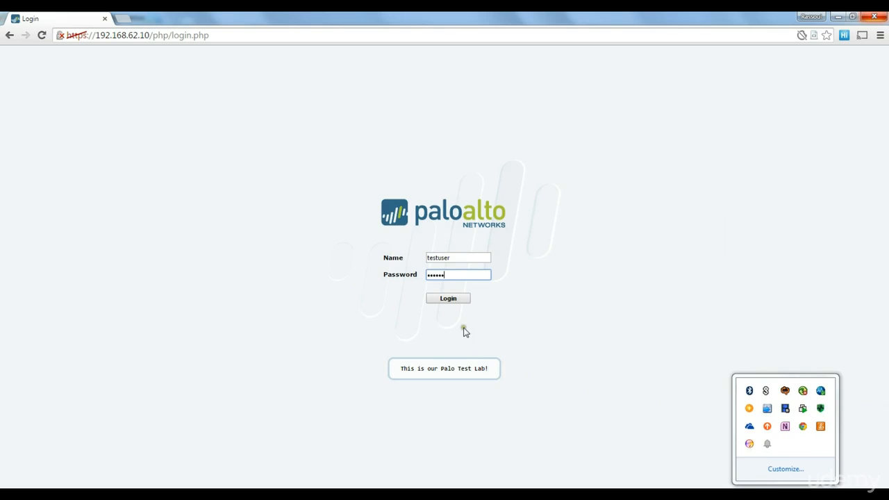
click(448, 298)
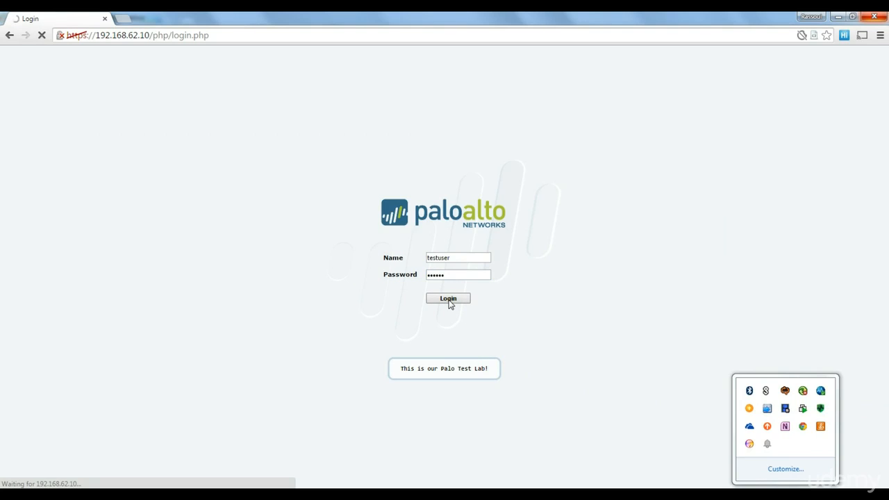
click(447, 298)
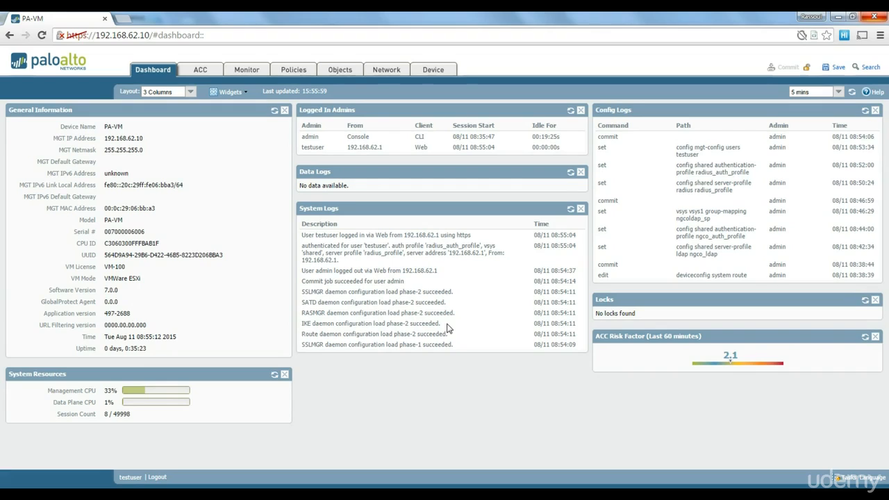
mouse_move(410, 266)
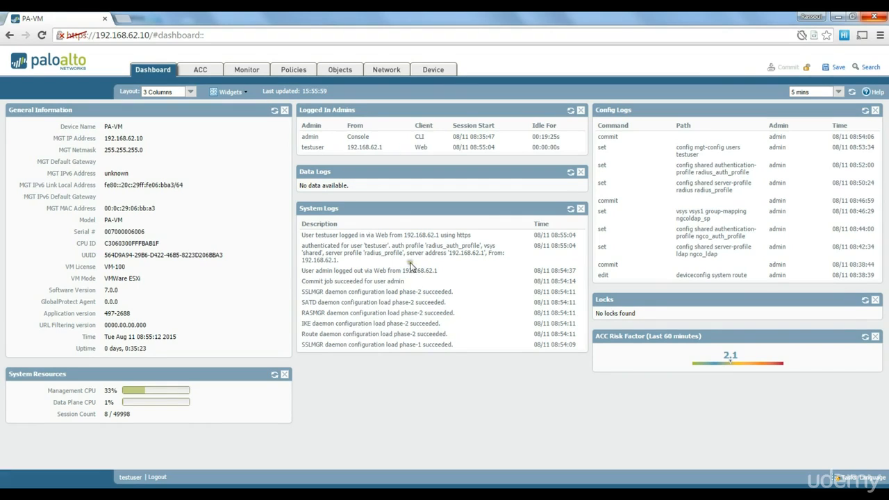
- Confirm the System Logs show testuser authenticated via radius_auth_profile, then open Device
double_click(386, 235)
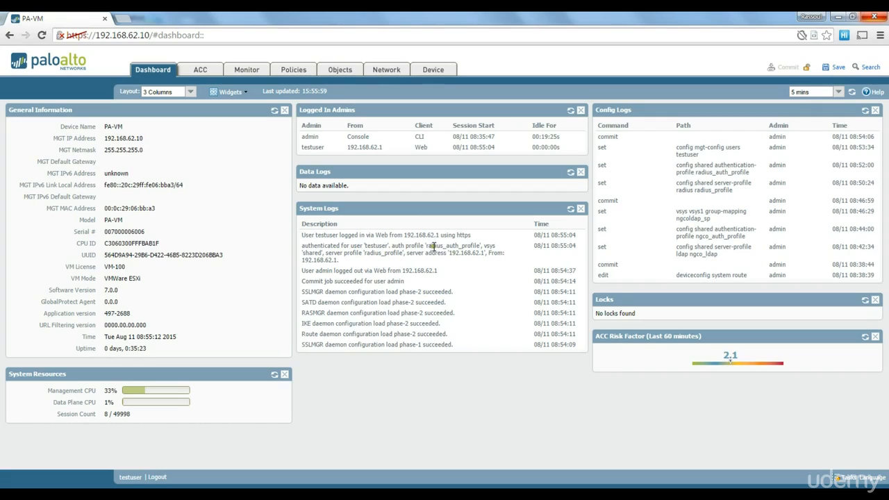
double_click(449, 245)
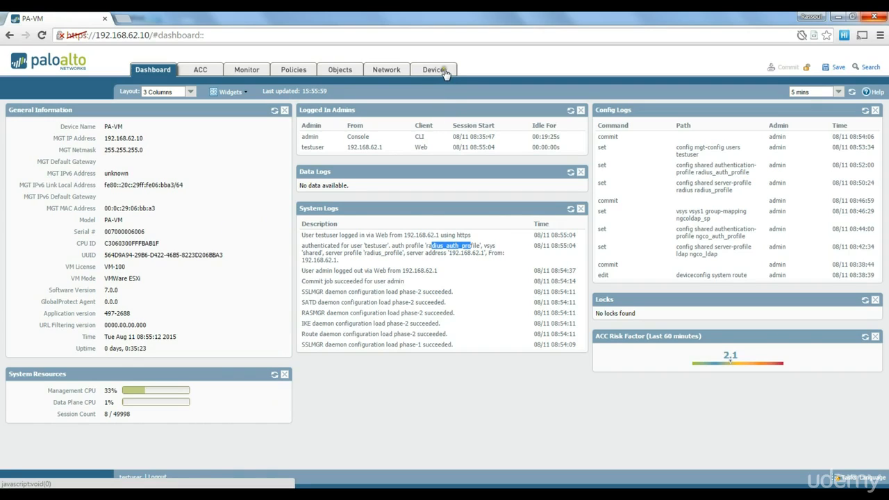
click(433, 69)
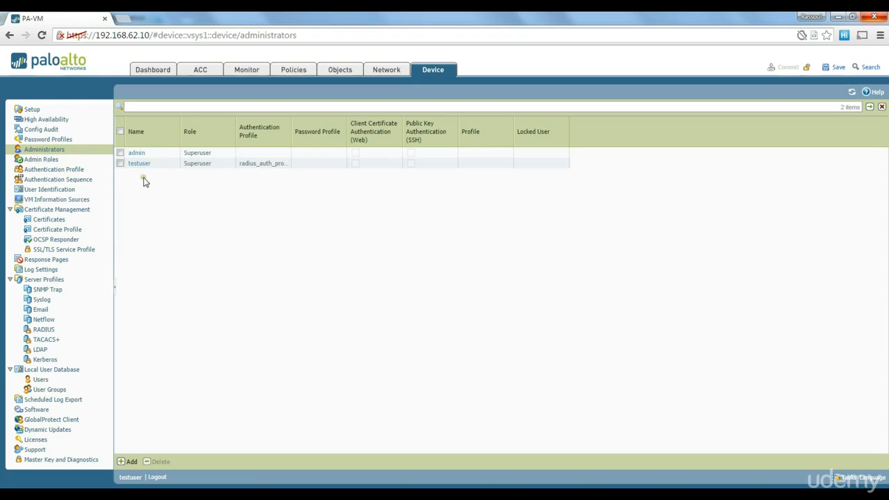
mouse_move(157, 184)
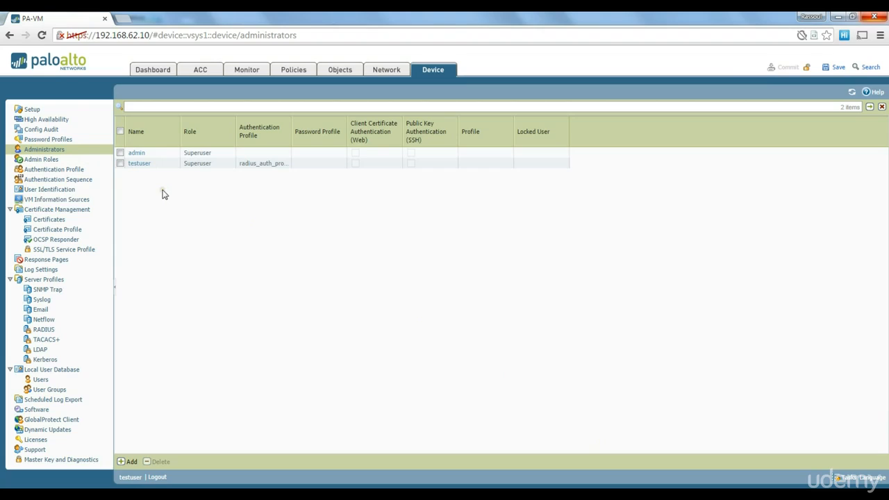
mouse_move(154, 405)
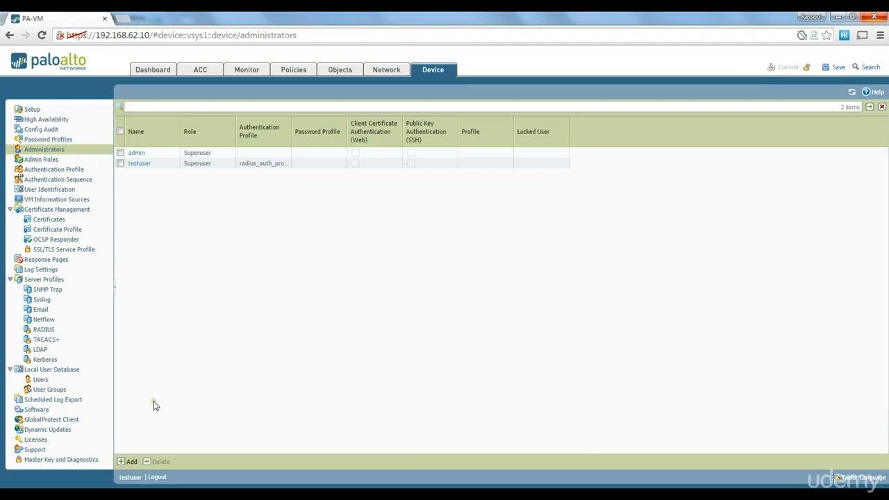
mouse_move(158, 477)
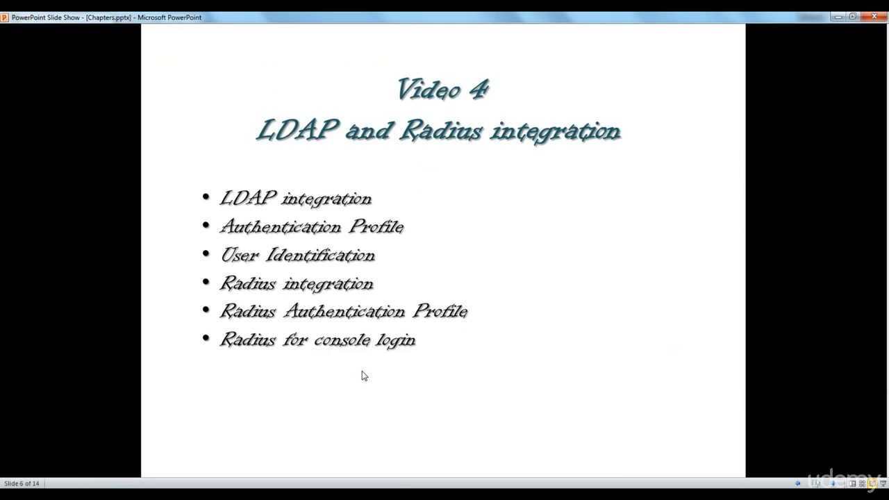
mouse_move(383, 368)
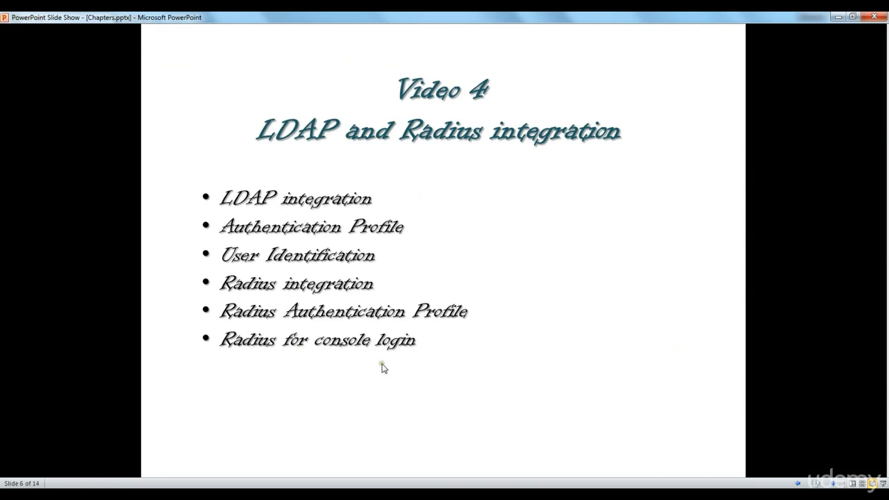